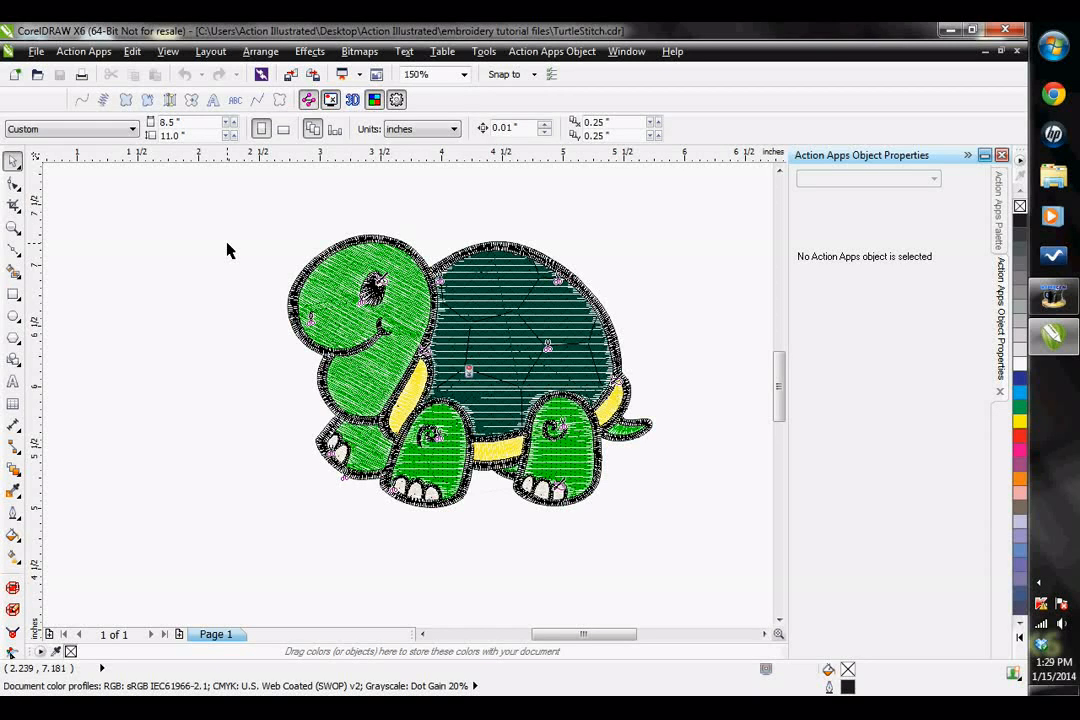
mouse_move(364, 218)
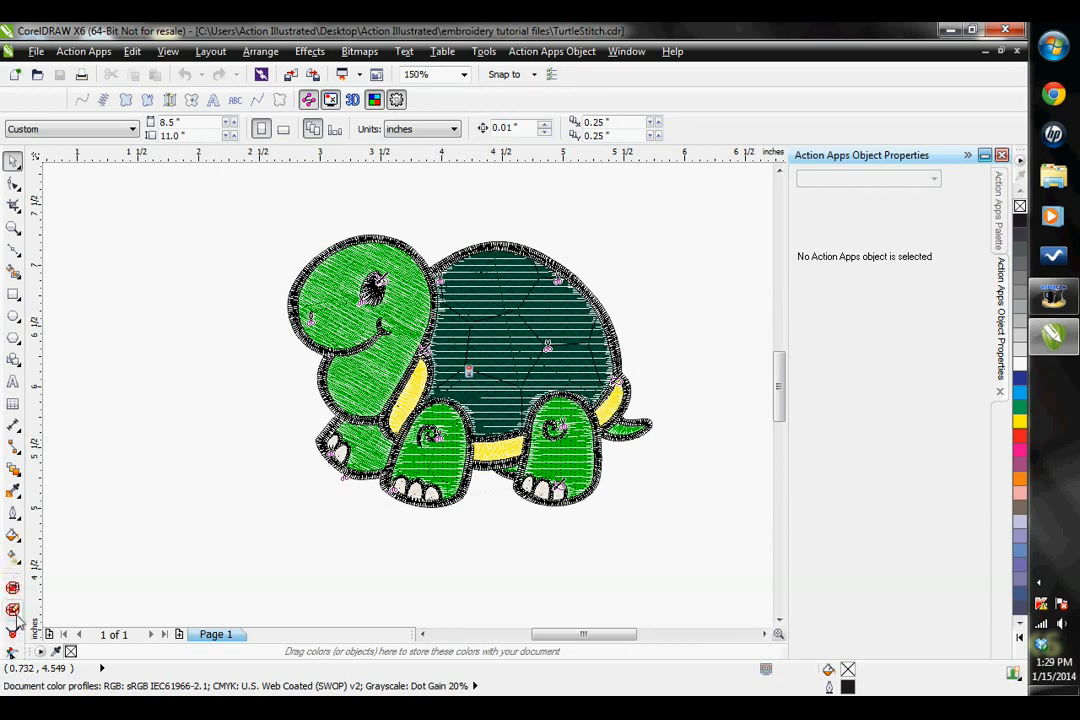
mouse_move(12, 610)
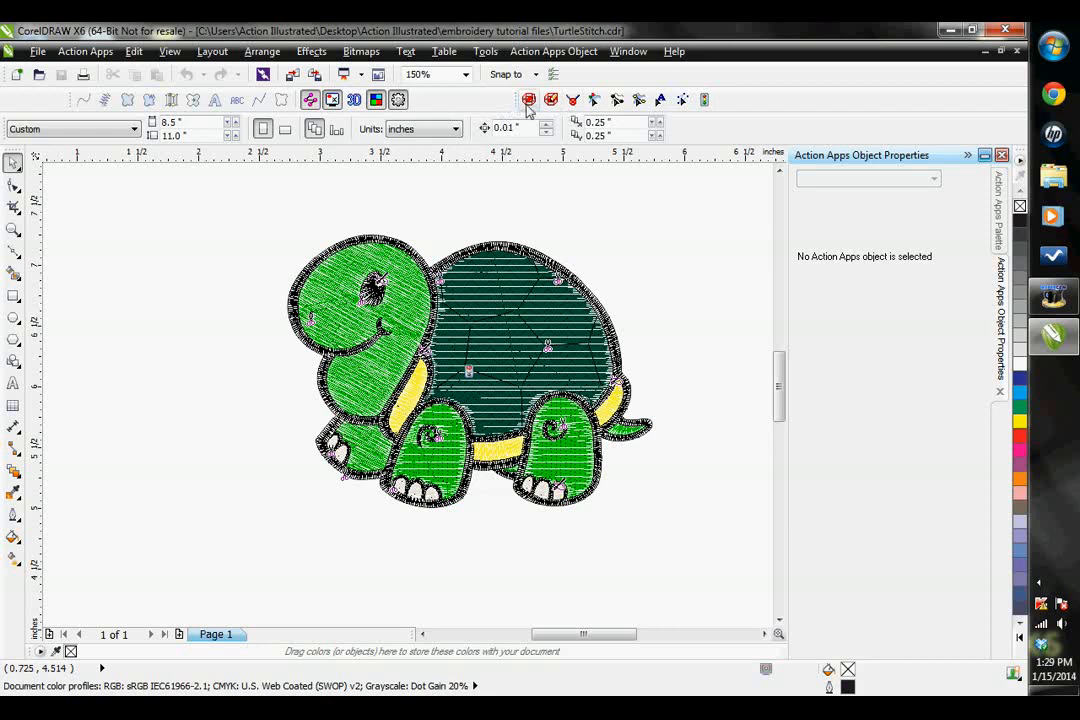
mouse_move(528, 104)
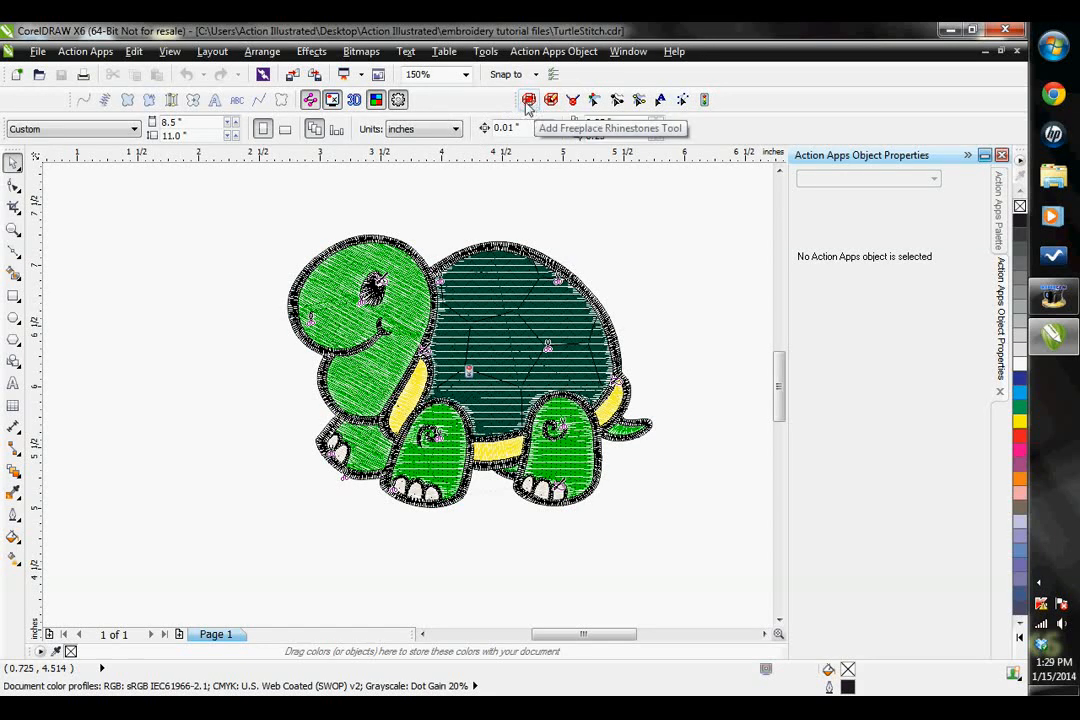
mouse_move(550, 100)
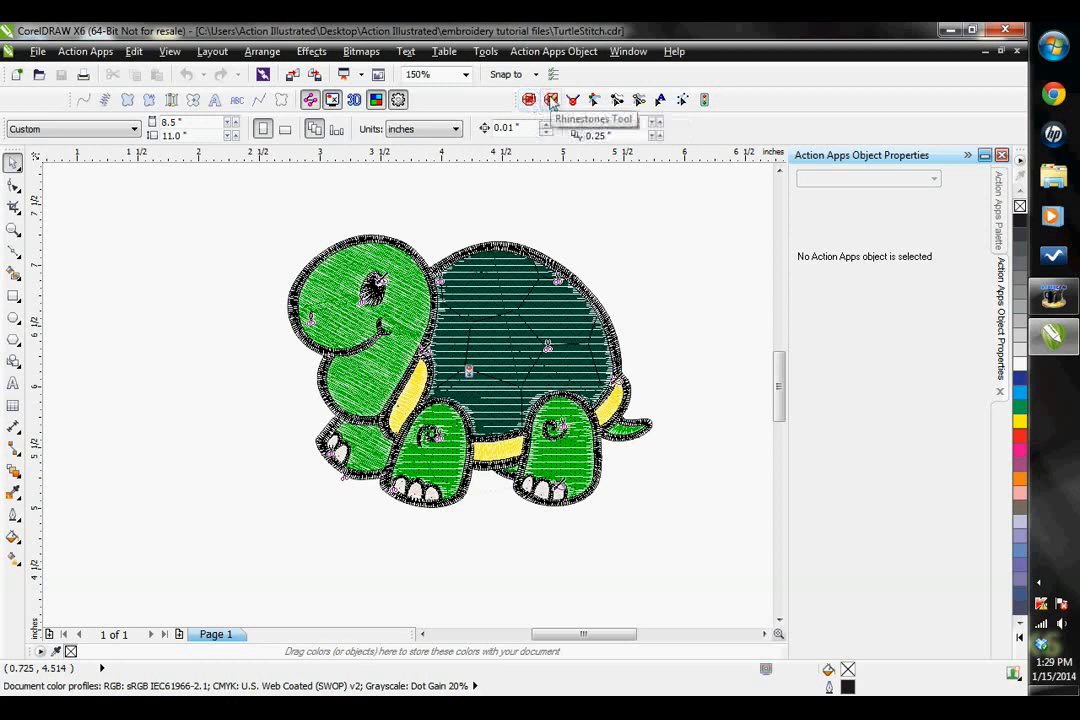
mouse_move(572, 100)
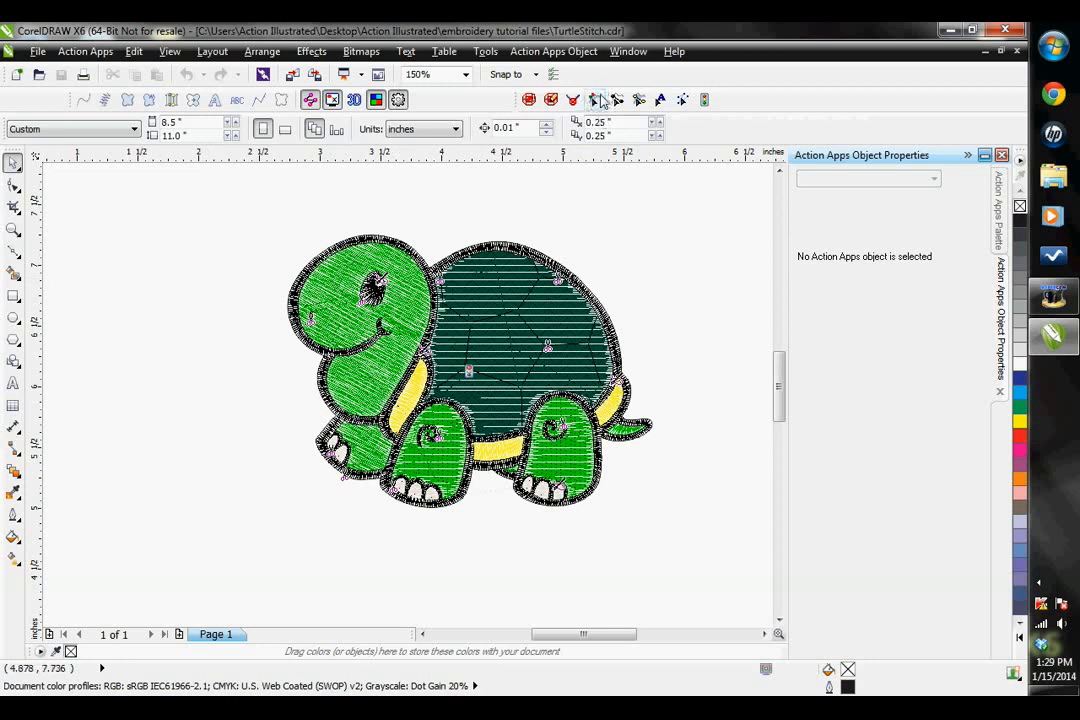
mouse_move(704, 100)
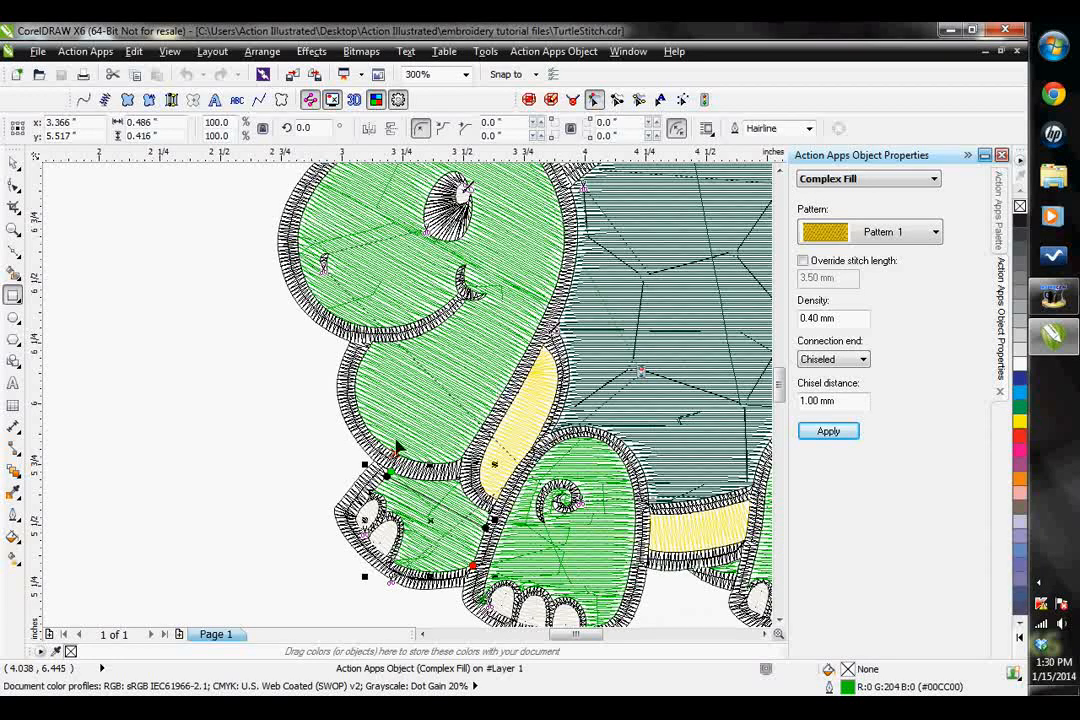
mouse_move(390, 464)
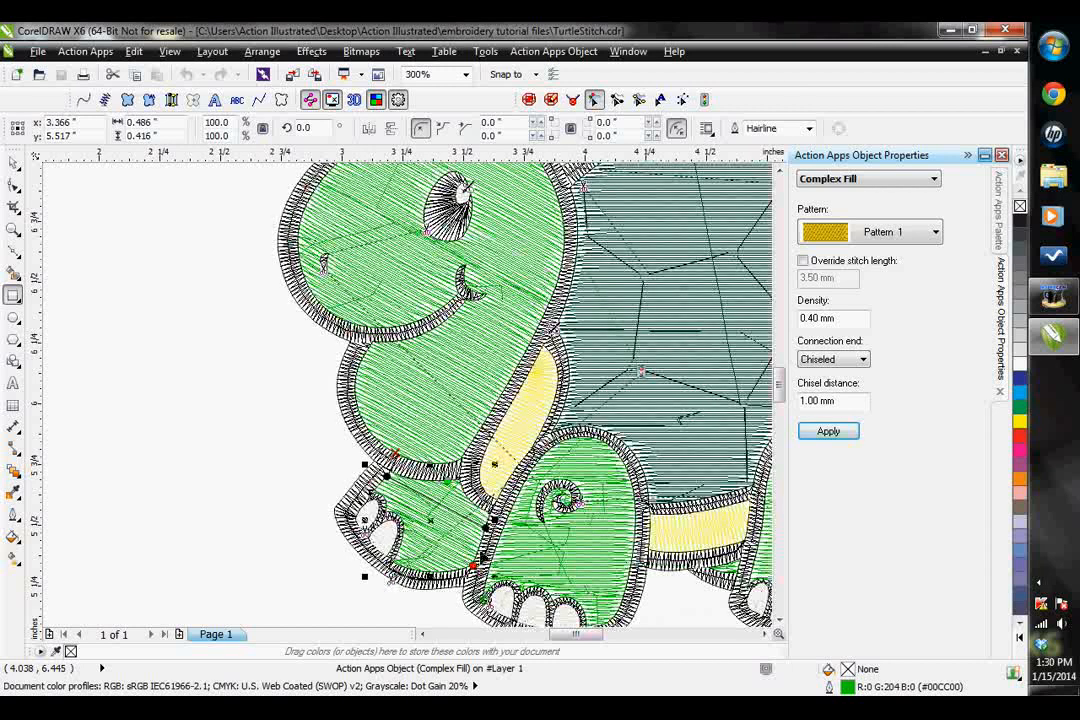
Step: Select the leg's Complex Fill pieces and regenerate their stitches via Generate Selection
click(552, 52)
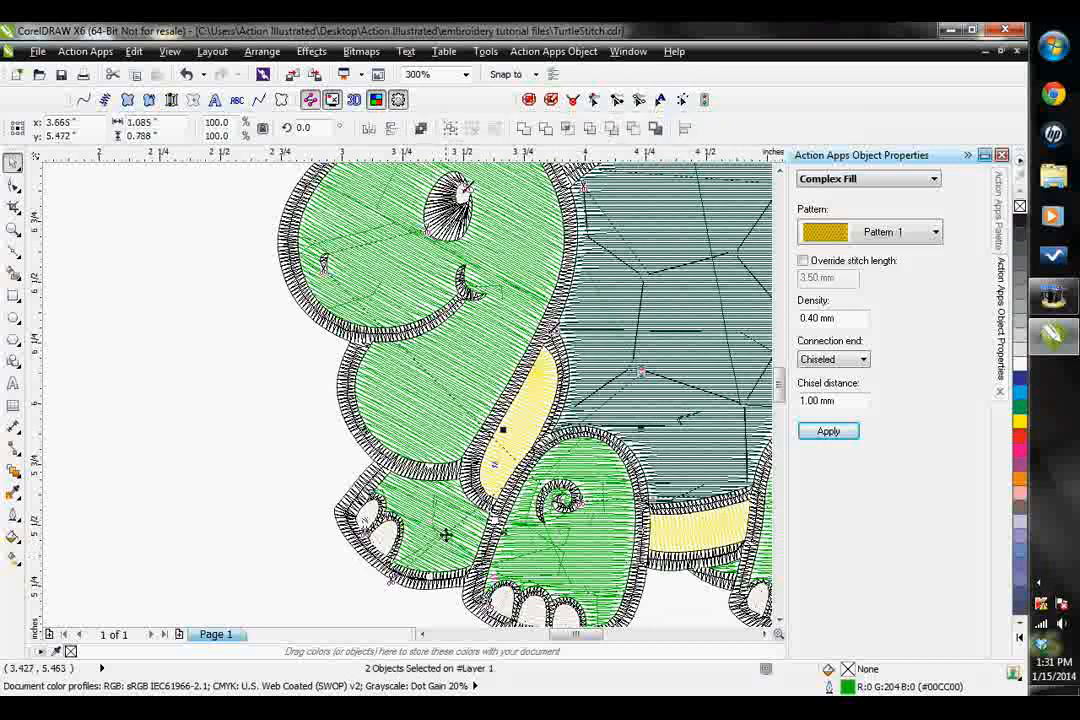
click(552, 52)
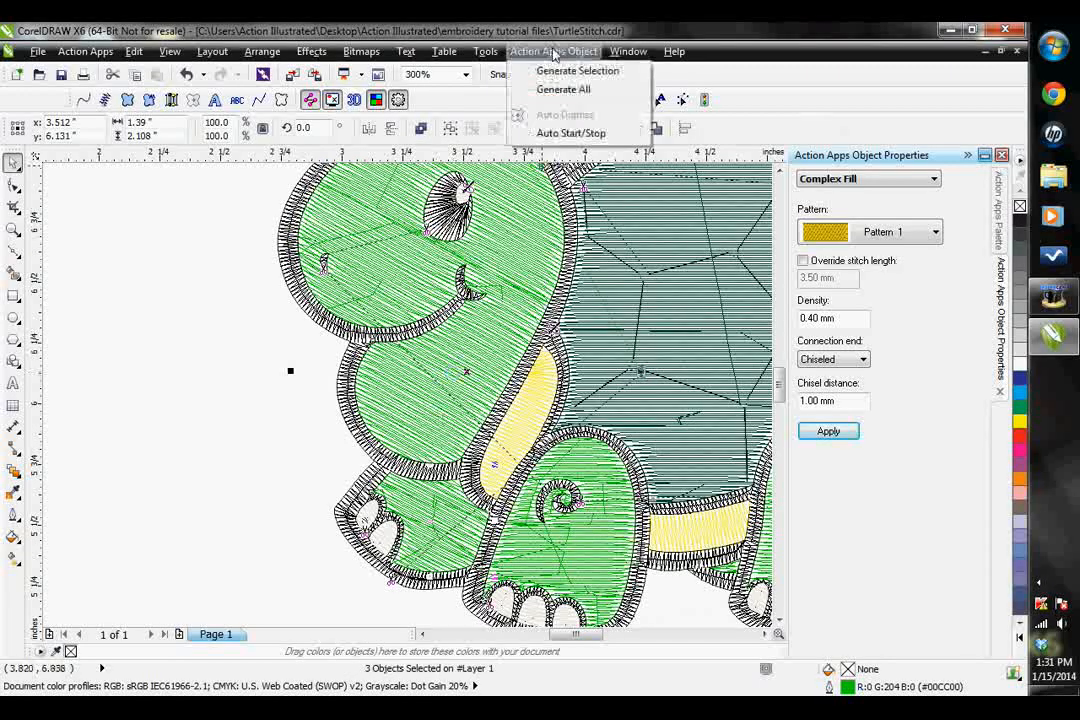
mouse_move(570, 132)
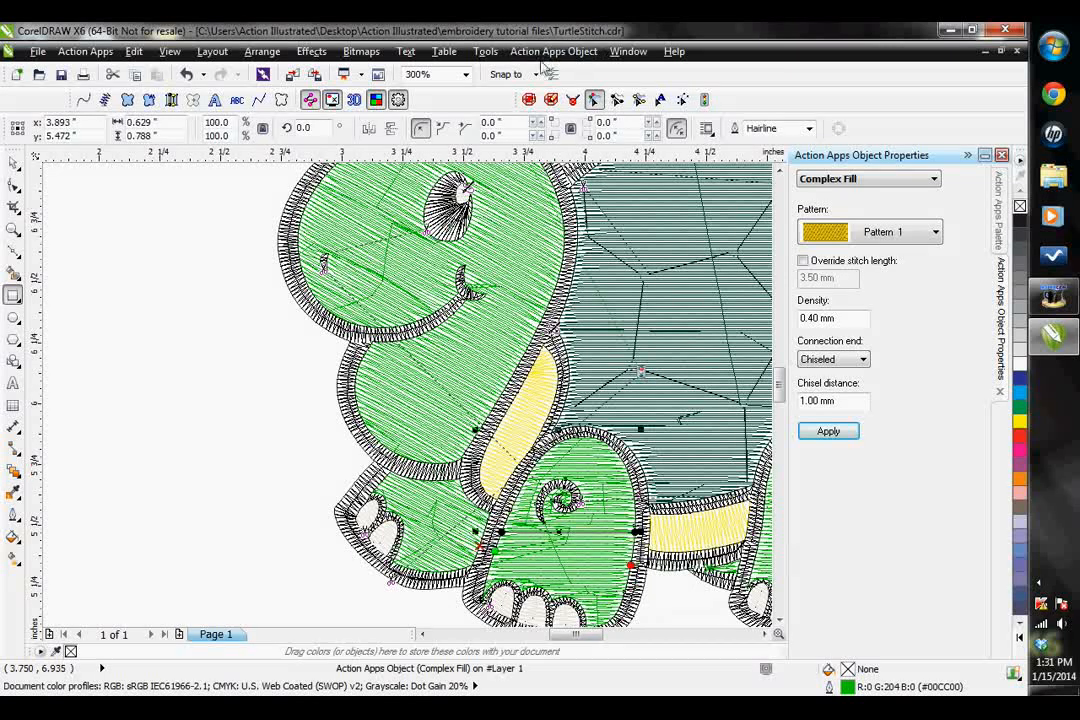
click(552, 52)
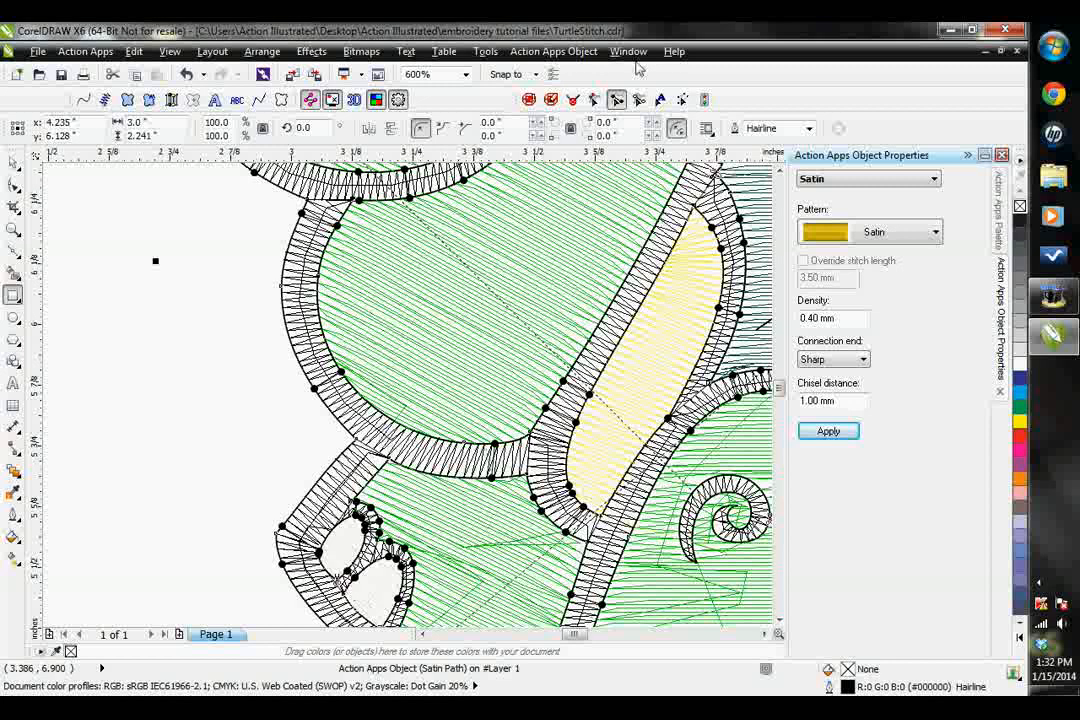
mouse_move(638, 100)
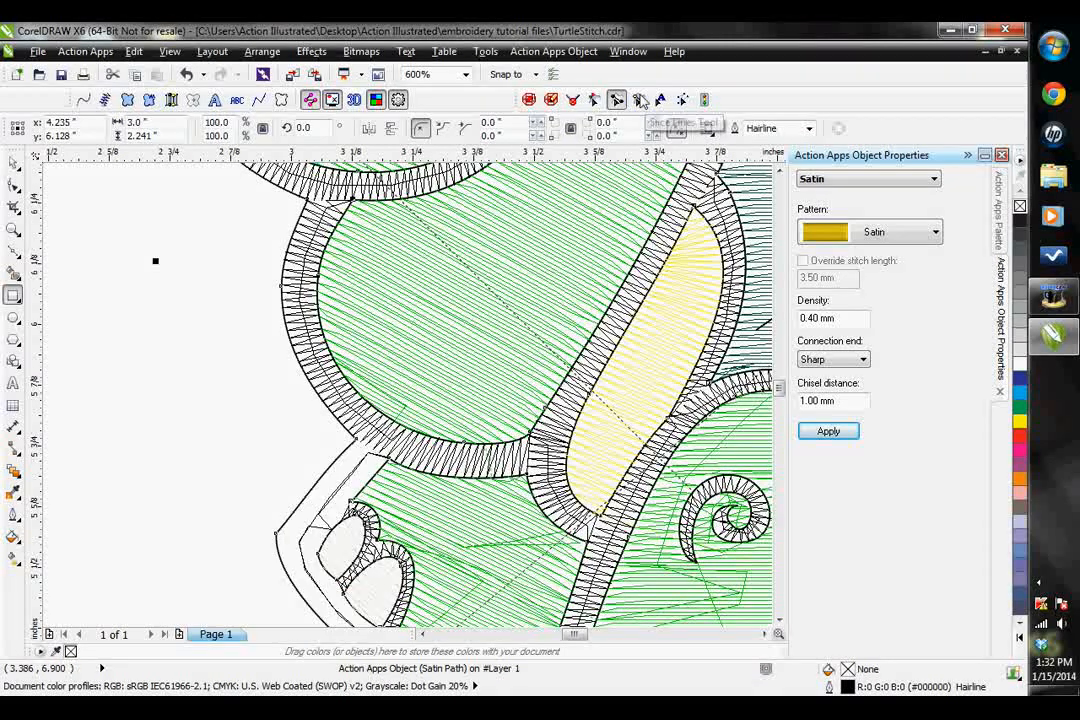
Step: Select the neck's Satin path and regenerate its satin stitches via Generate Selection
click(638, 100)
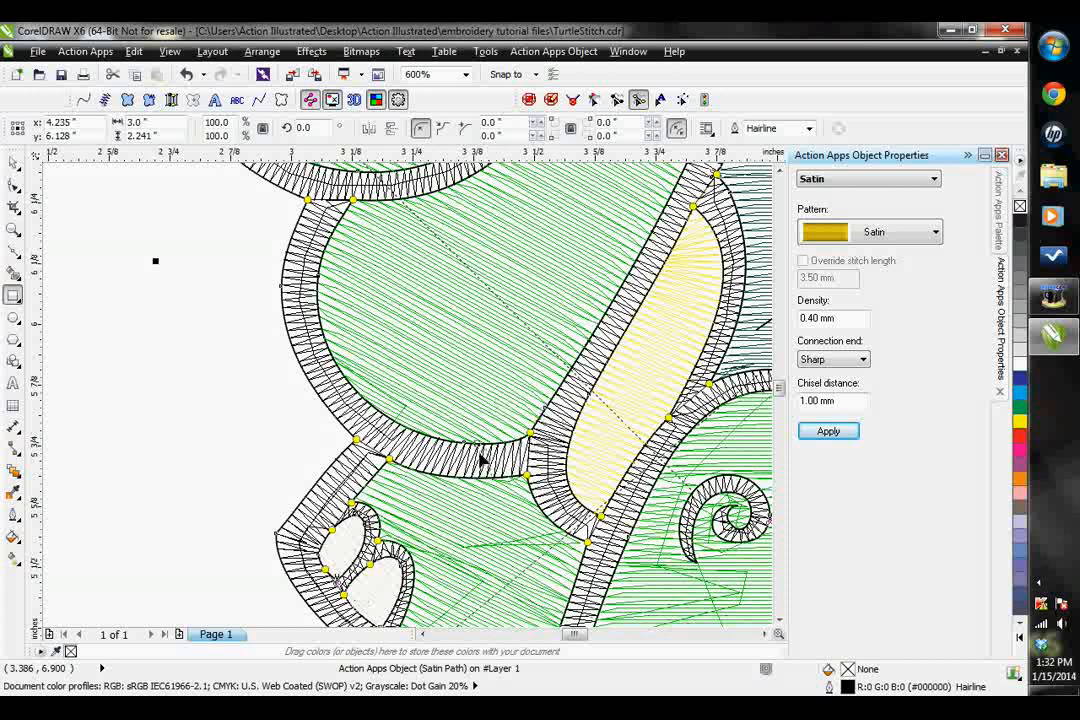
mouse_move(420, 444)
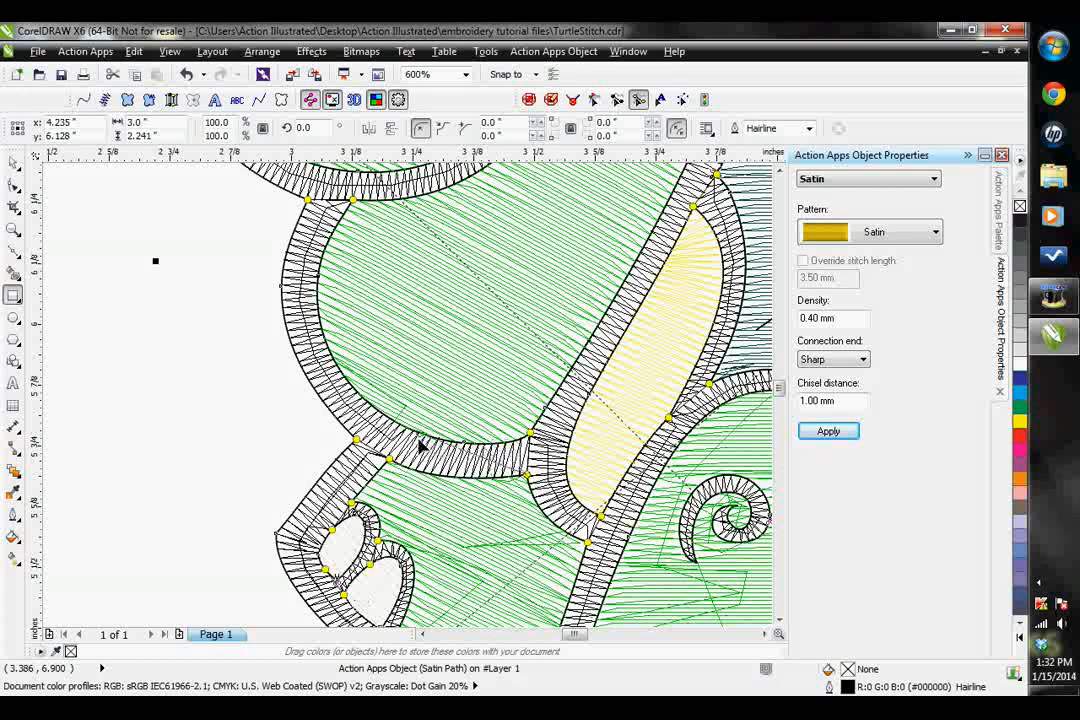
click(552, 52)
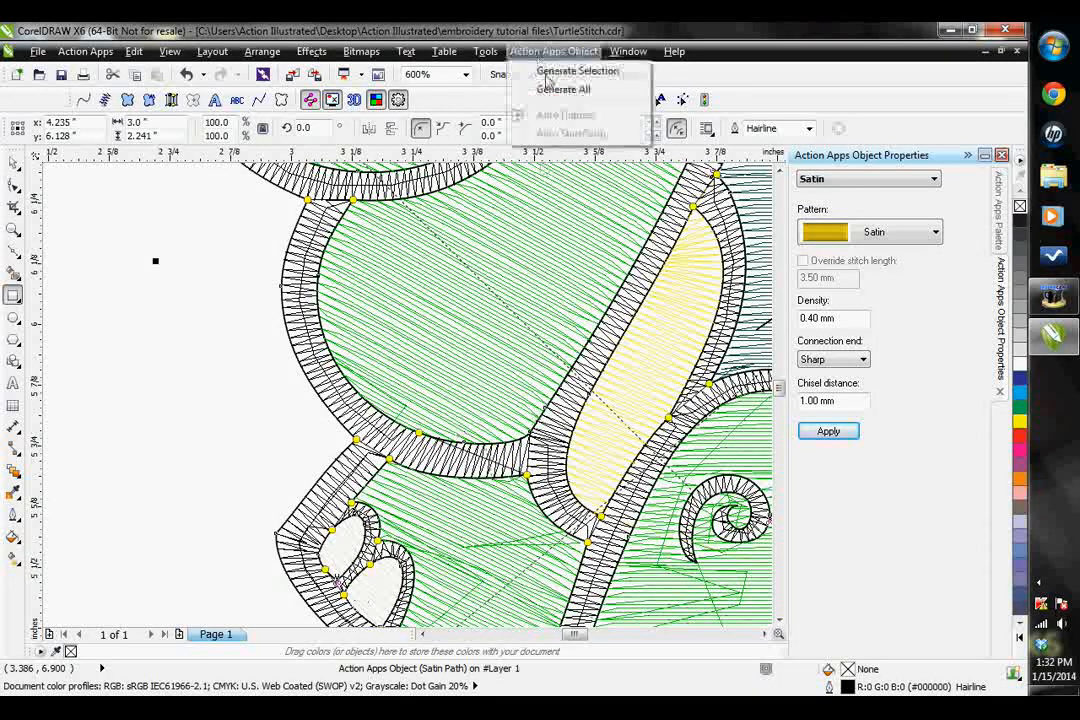
click(552, 52)
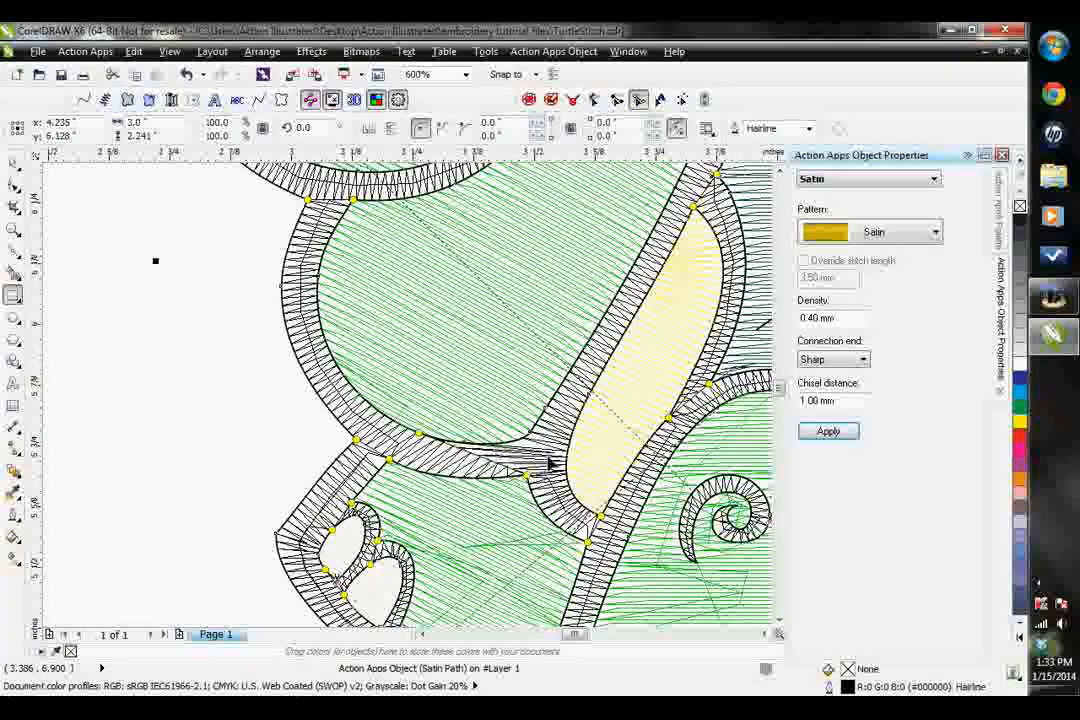
click(828, 430)
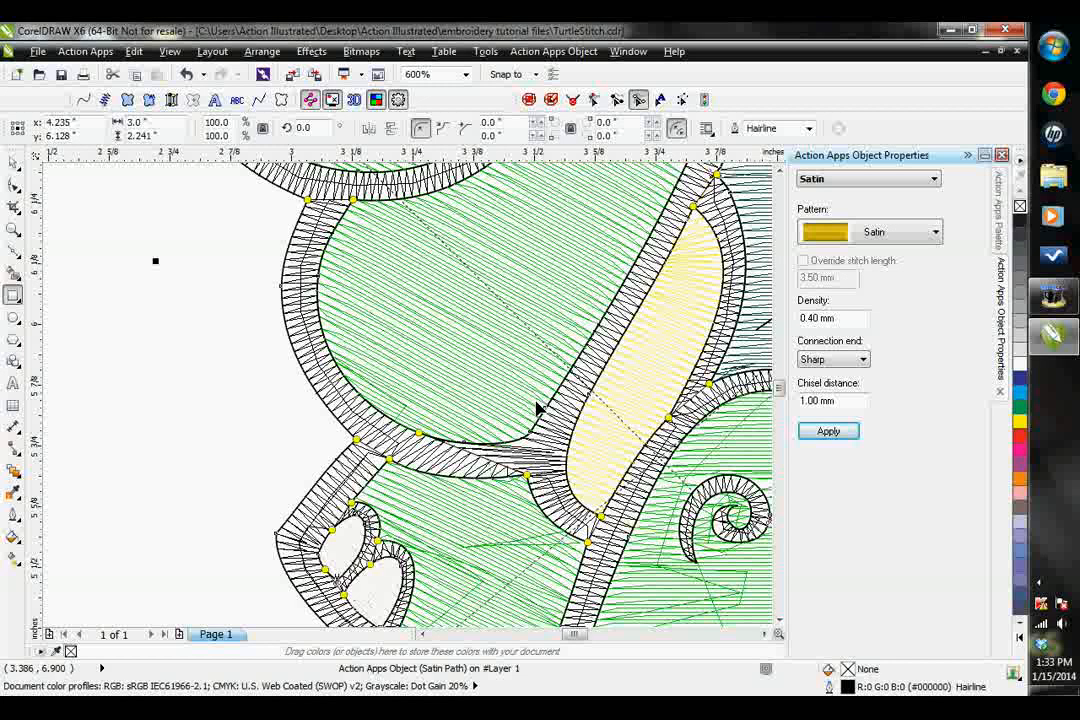
mouse_move(460, 482)
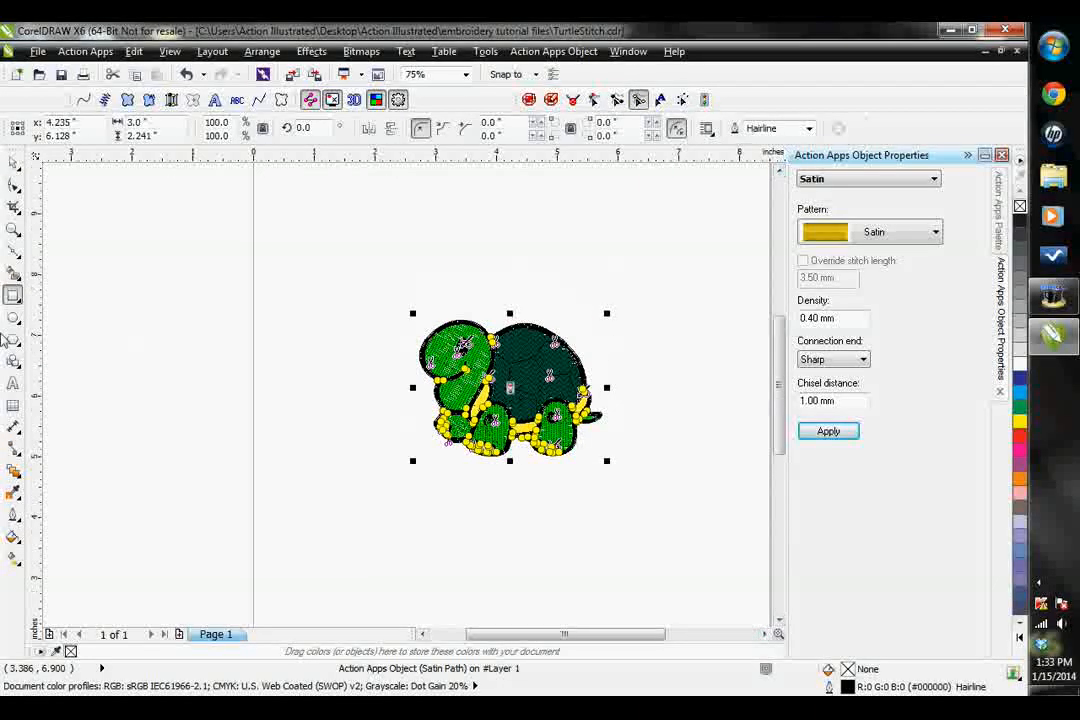
Step: Draw a curve beside the turtle and bend it into a gentle arc for the lettering
click(14, 256)
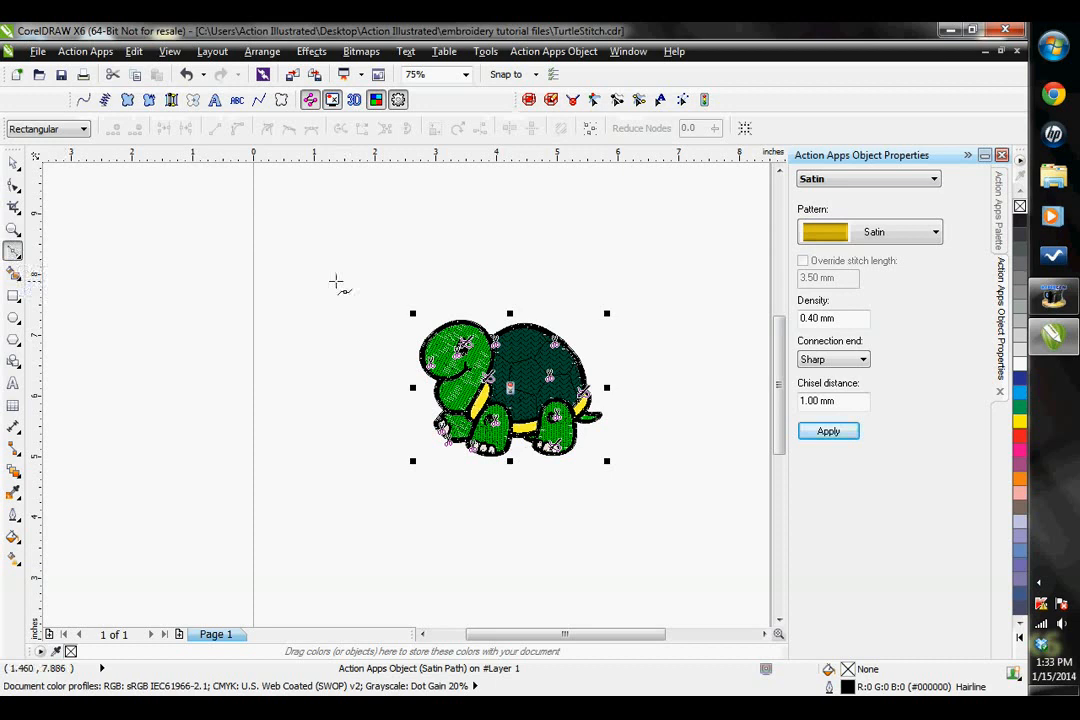
click(828, 432)
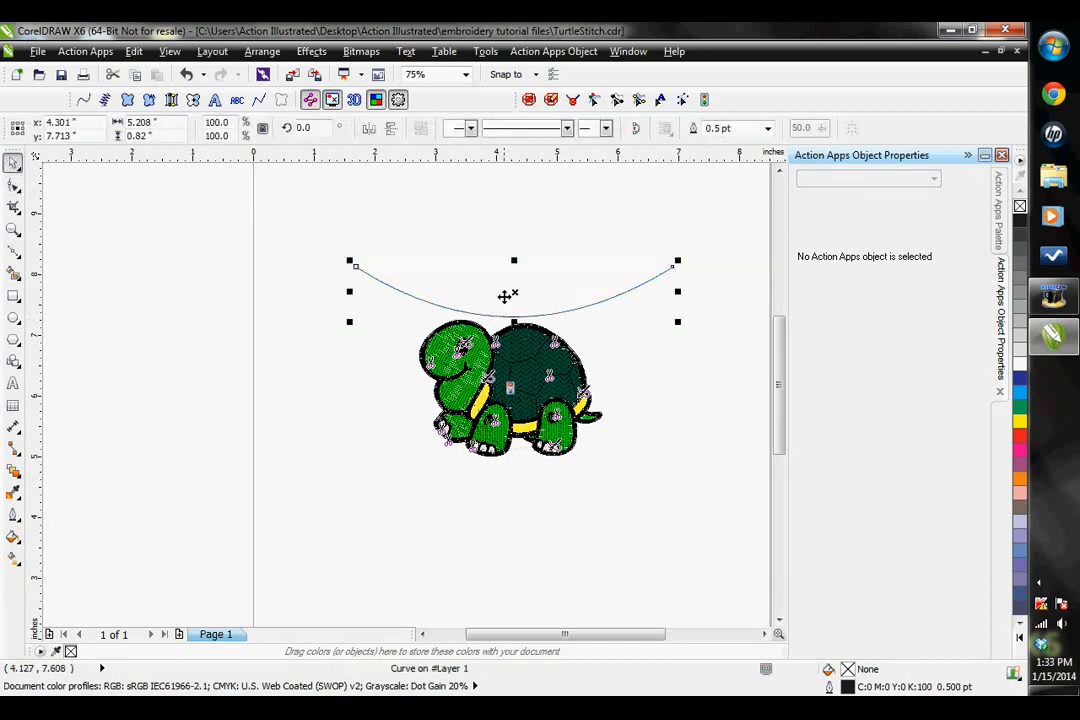
drag(508, 296, 520, 536)
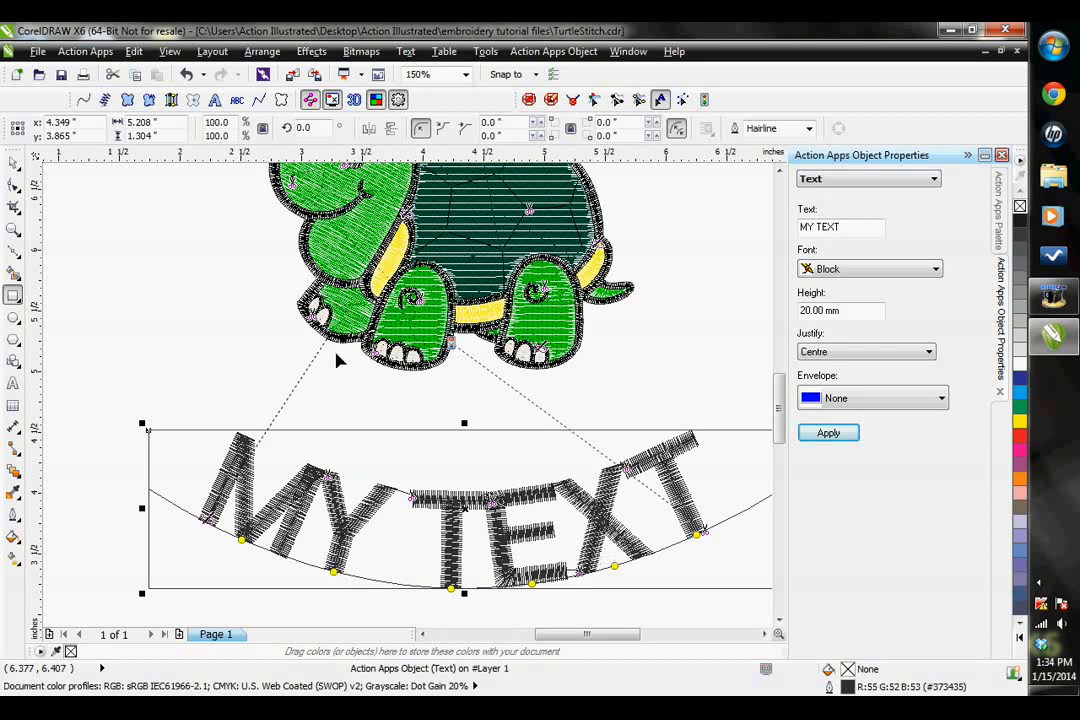
mouse_move(242, 548)
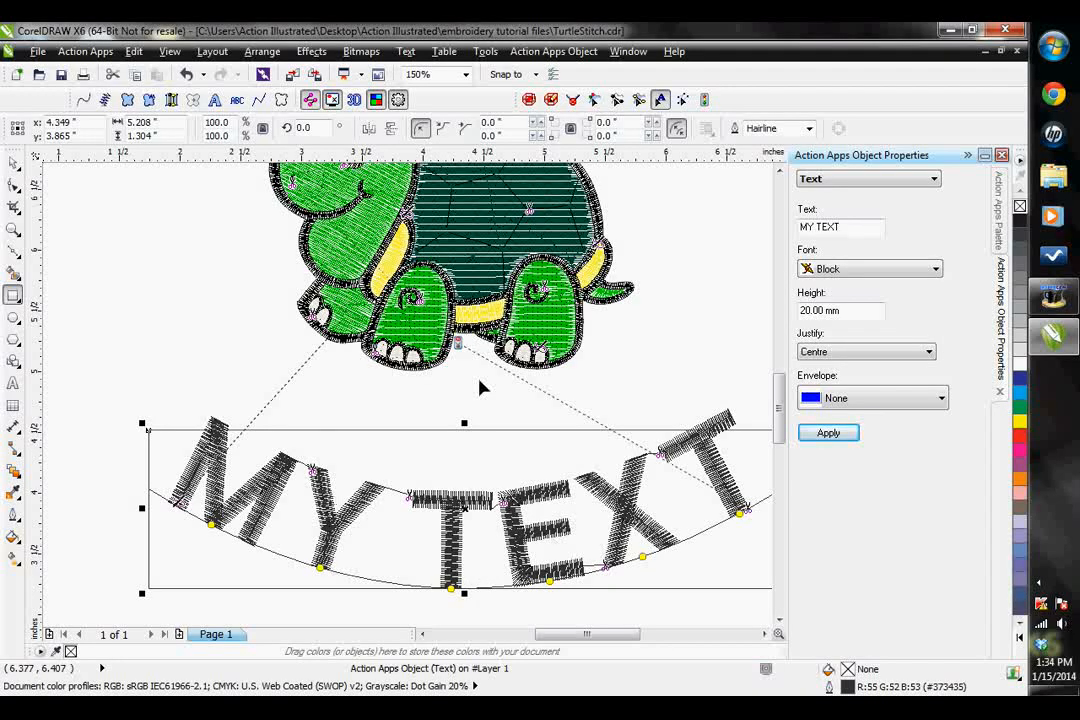
mouse_move(756, 380)
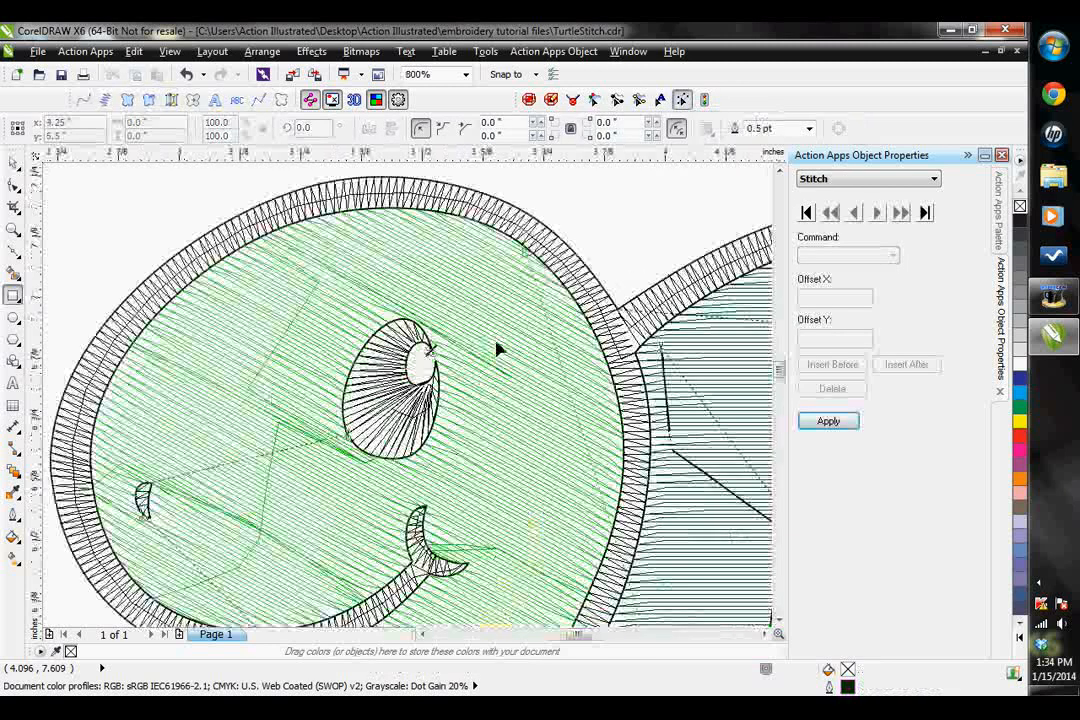
Step: Select a stitch near the turtle's eye and step forward through the following stitches
click(430, 72)
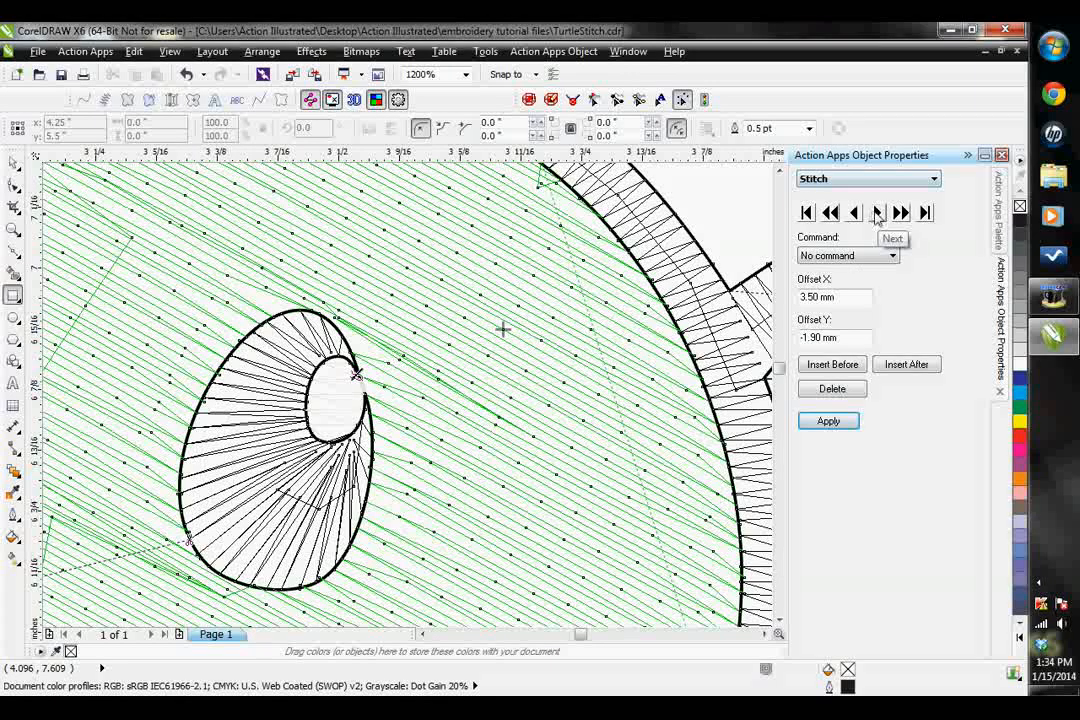
click(876, 212)
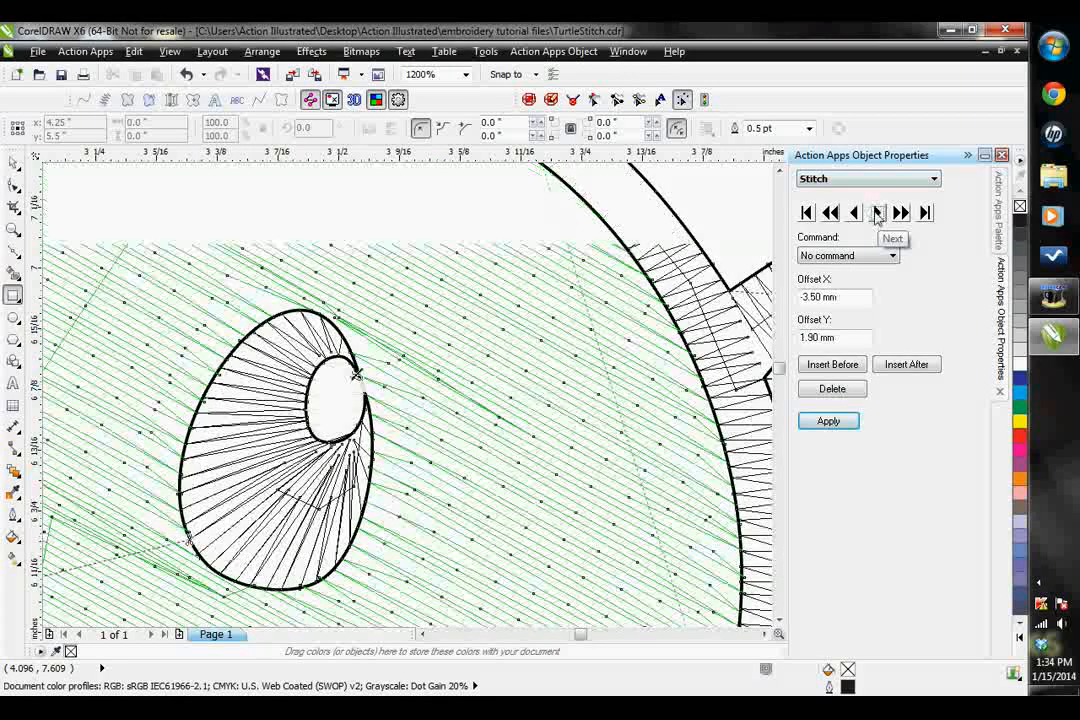
click(876, 212)
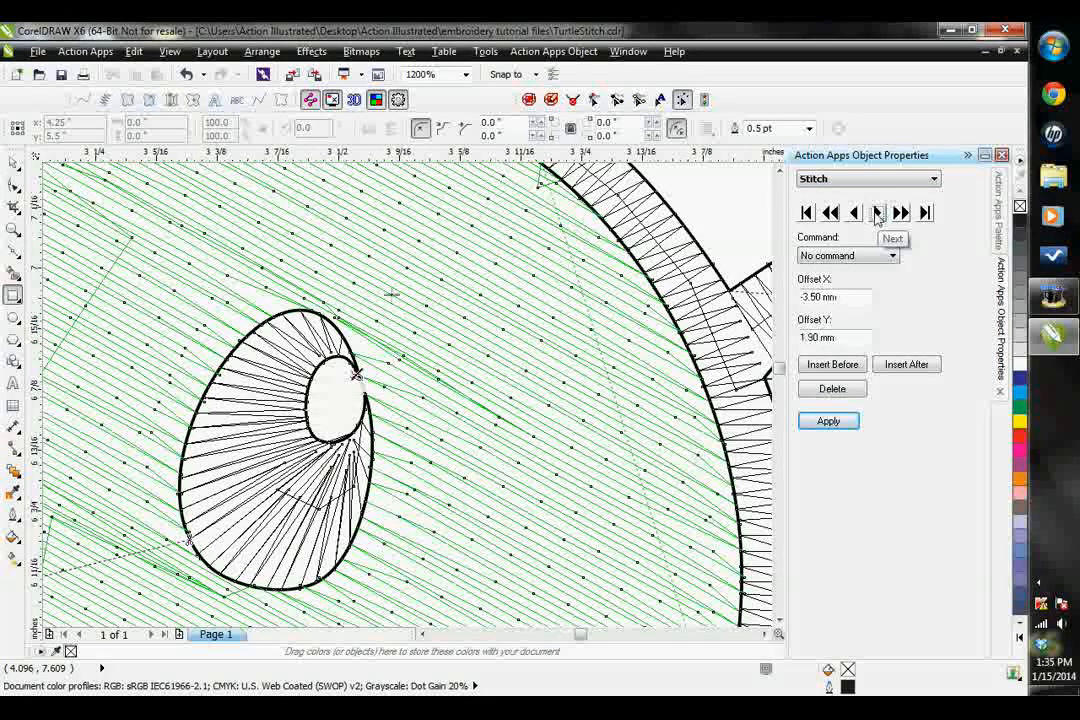
click(876, 212)
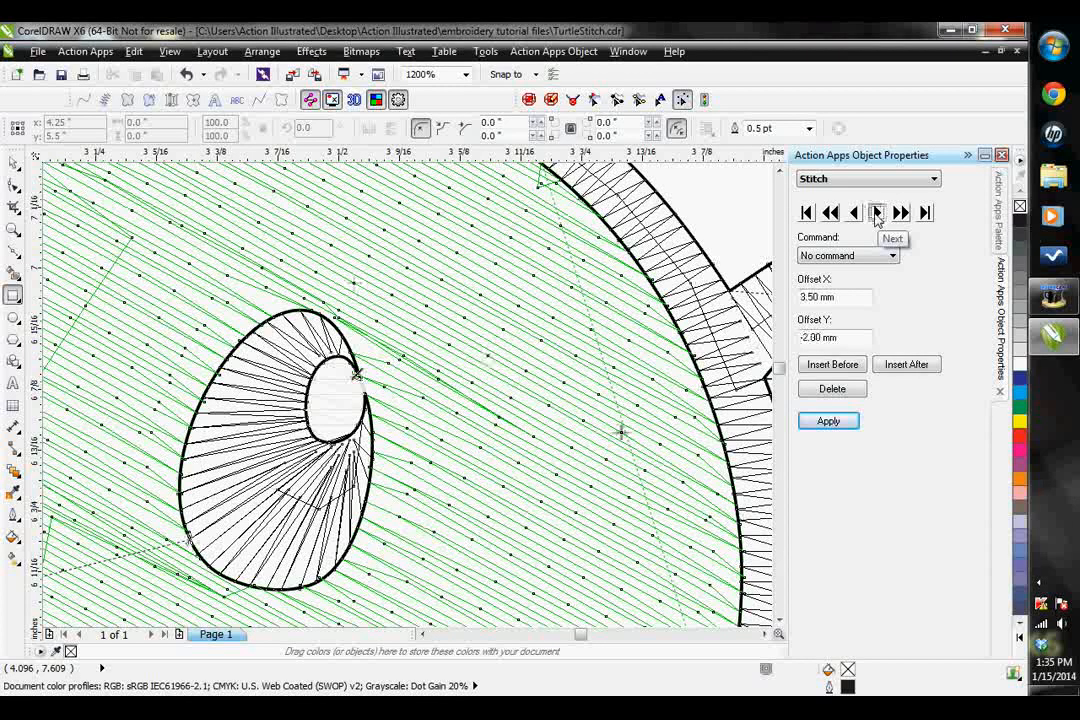
click(876, 212)
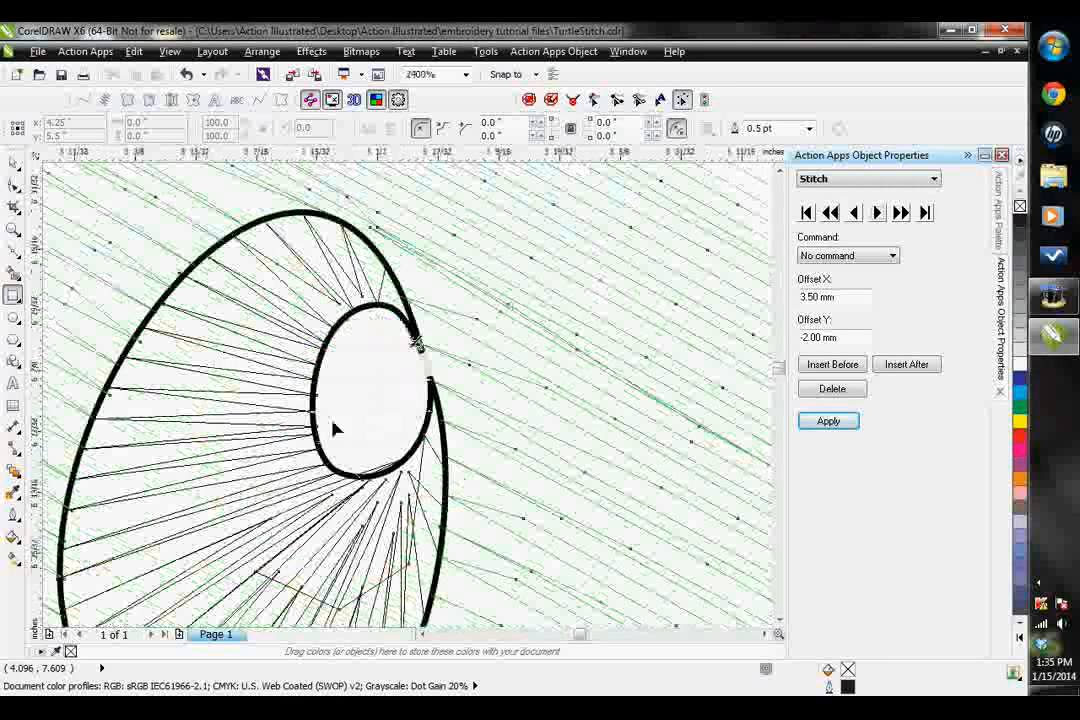
click(898, 212)
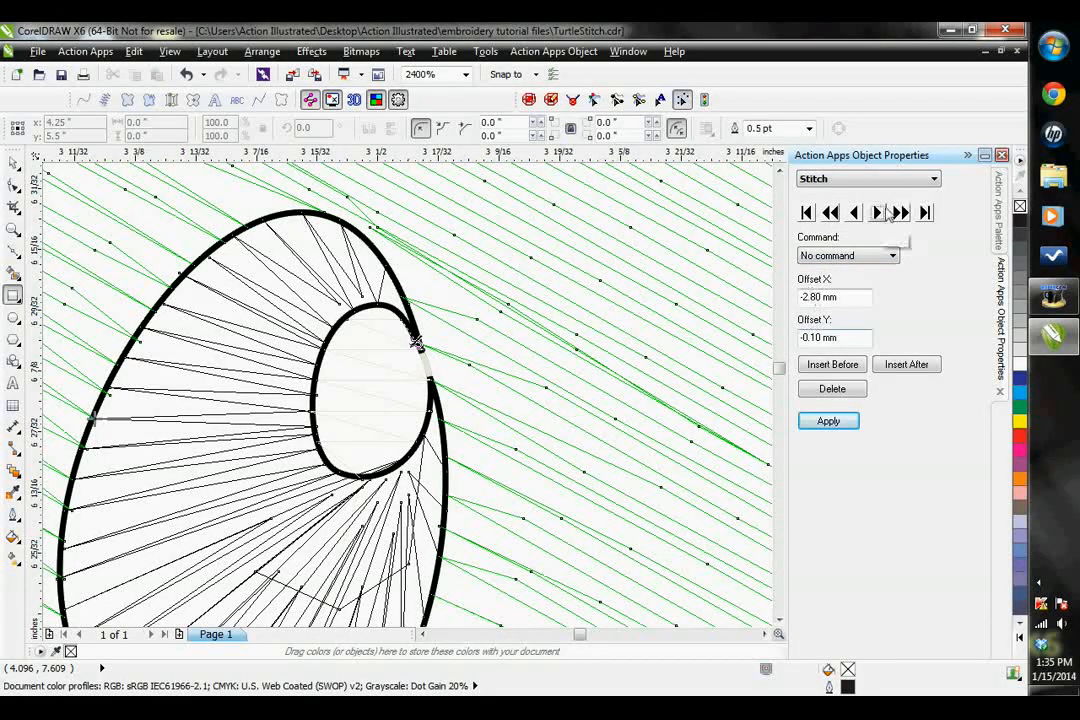
Step: Walk back and forth through neighbouring stitches, checking each stitch's offsets
click(876, 212)
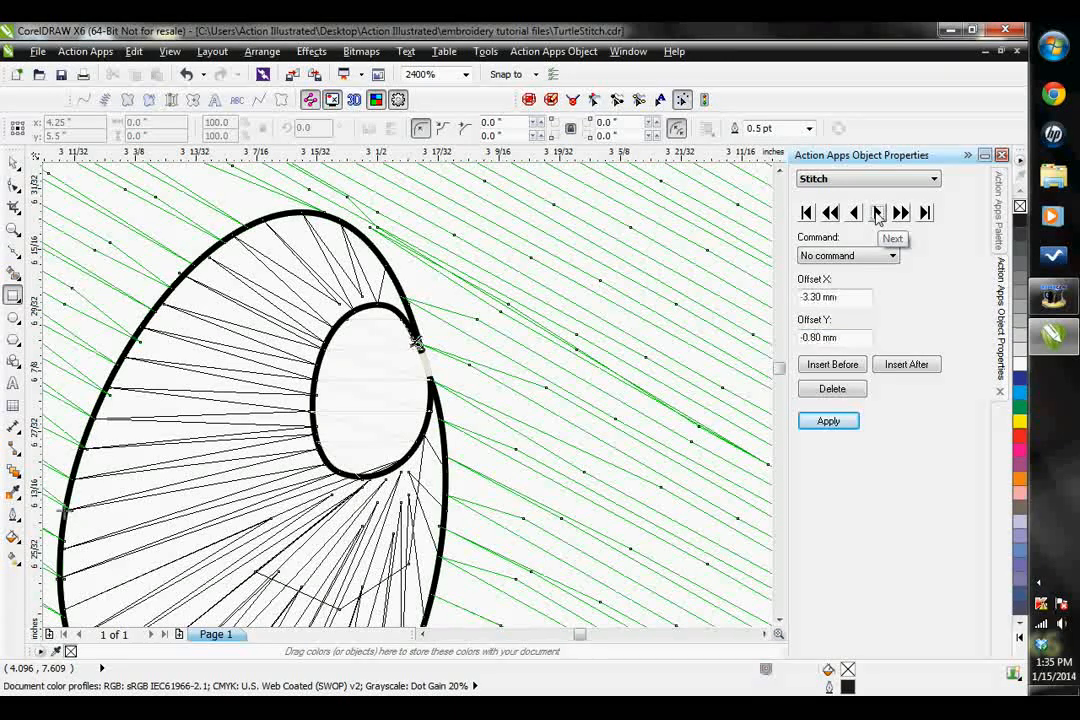
click(854, 212)
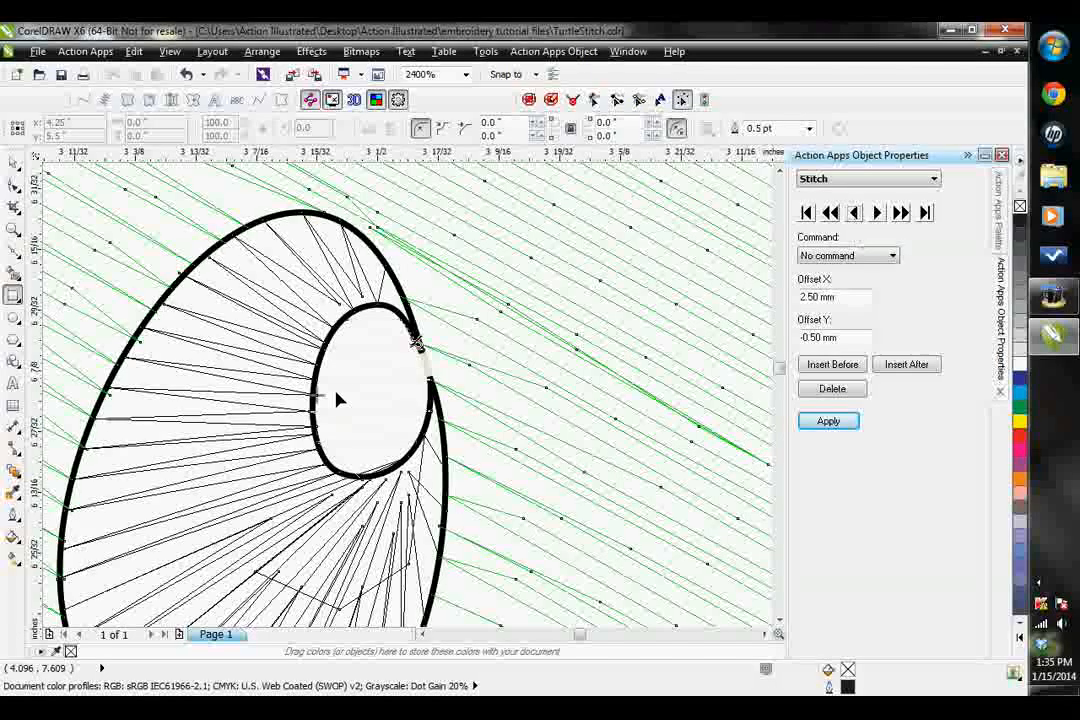
click(852, 212)
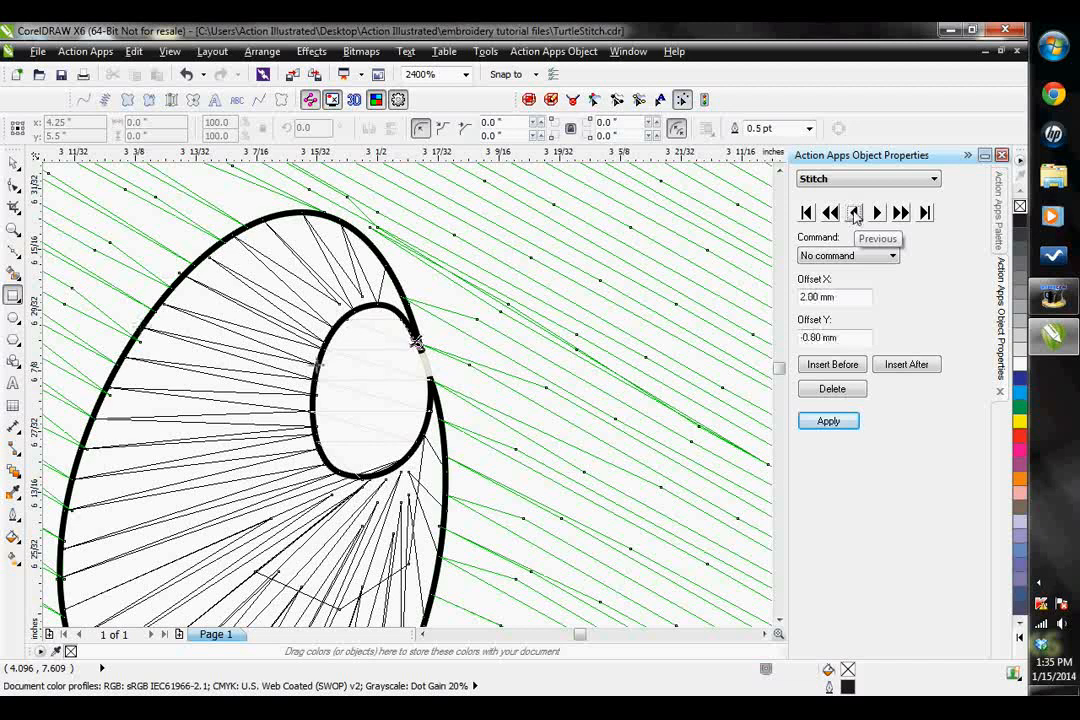
click(852, 212)
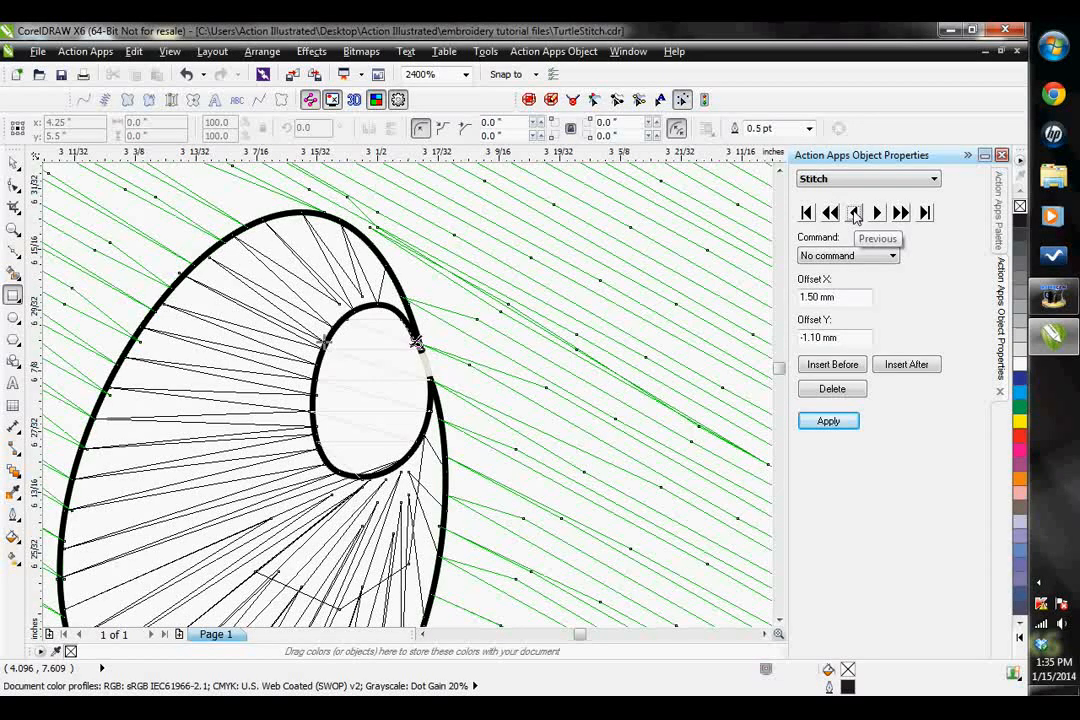
click(852, 212)
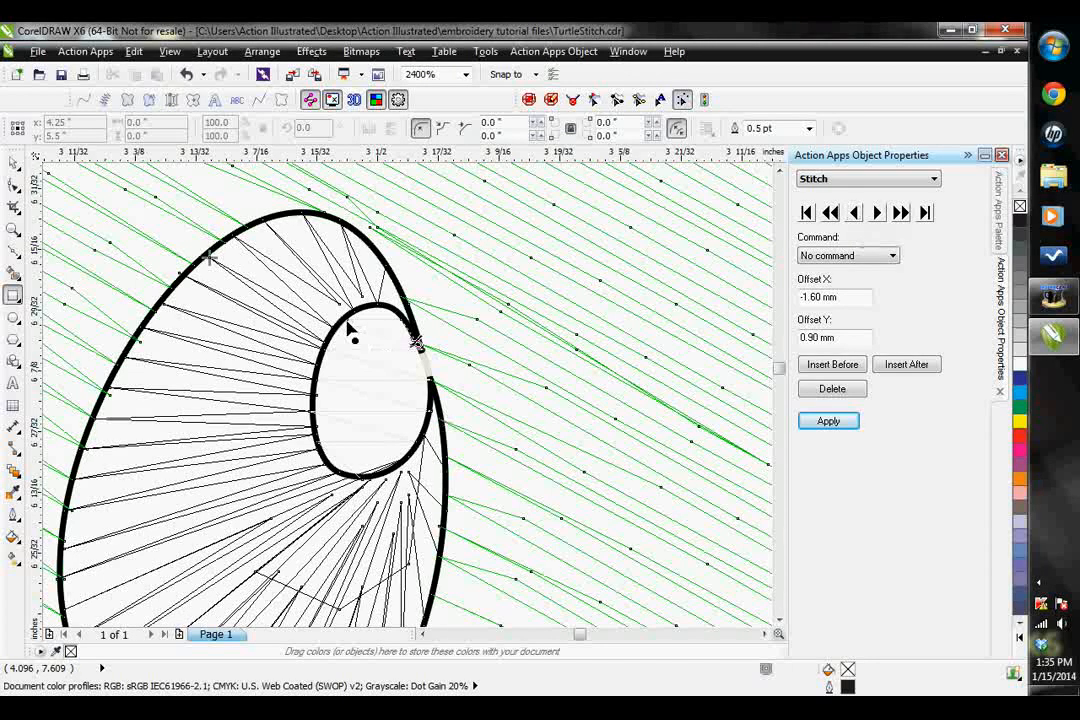
click(876, 212)
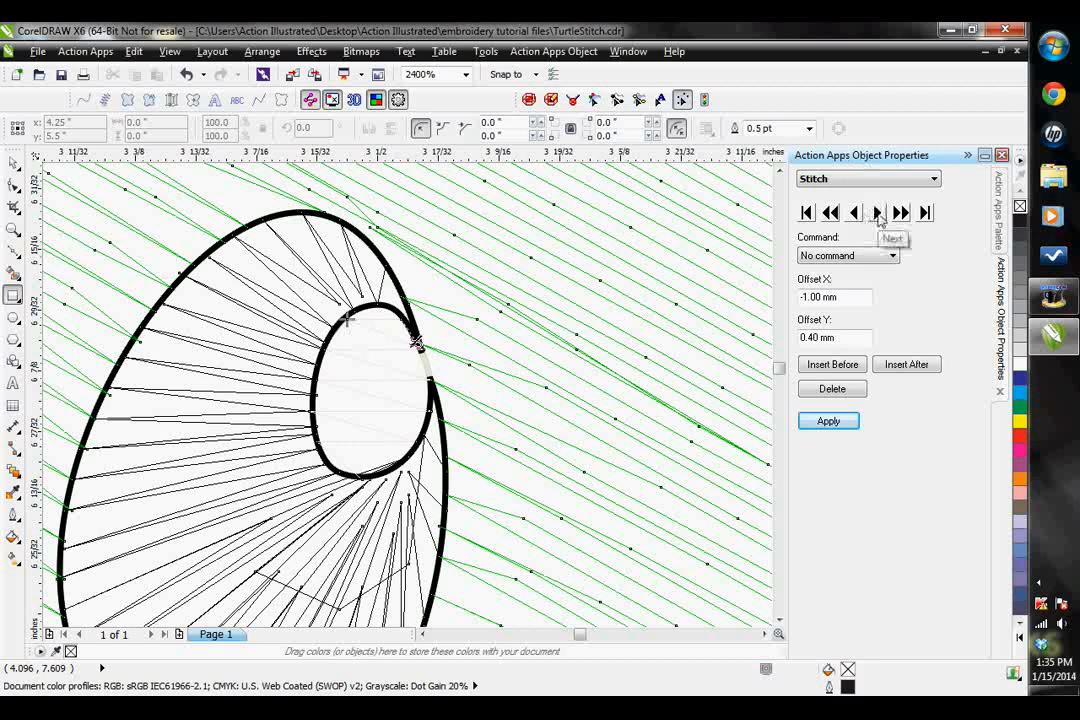
click(876, 212)
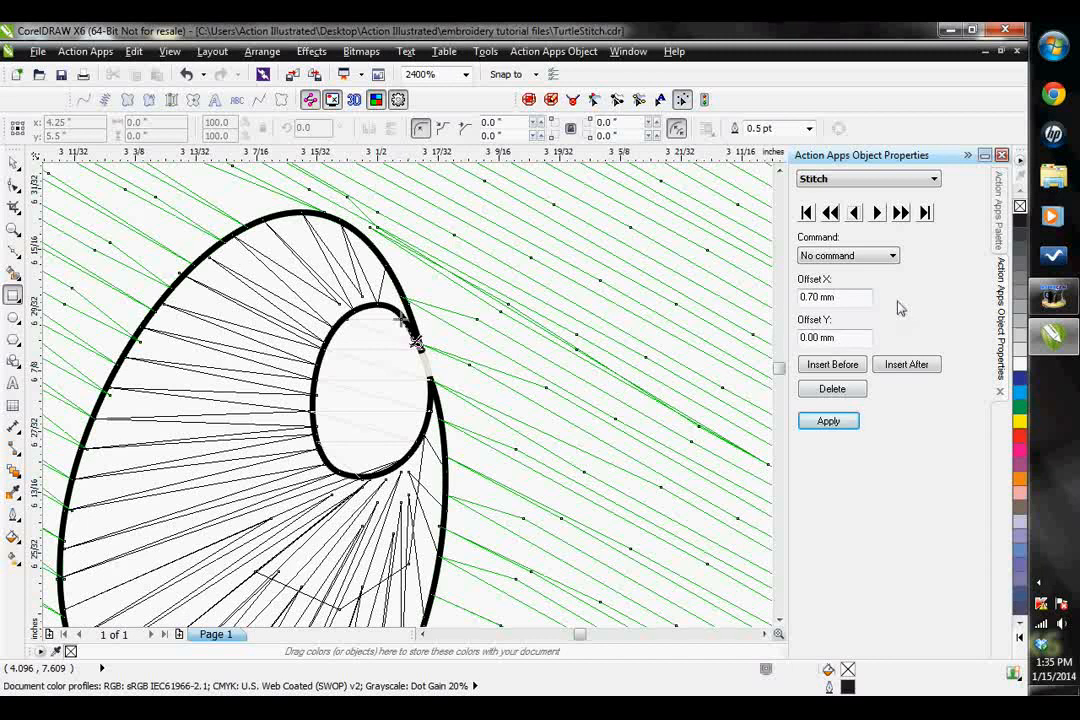
mouse_move(920, 130)
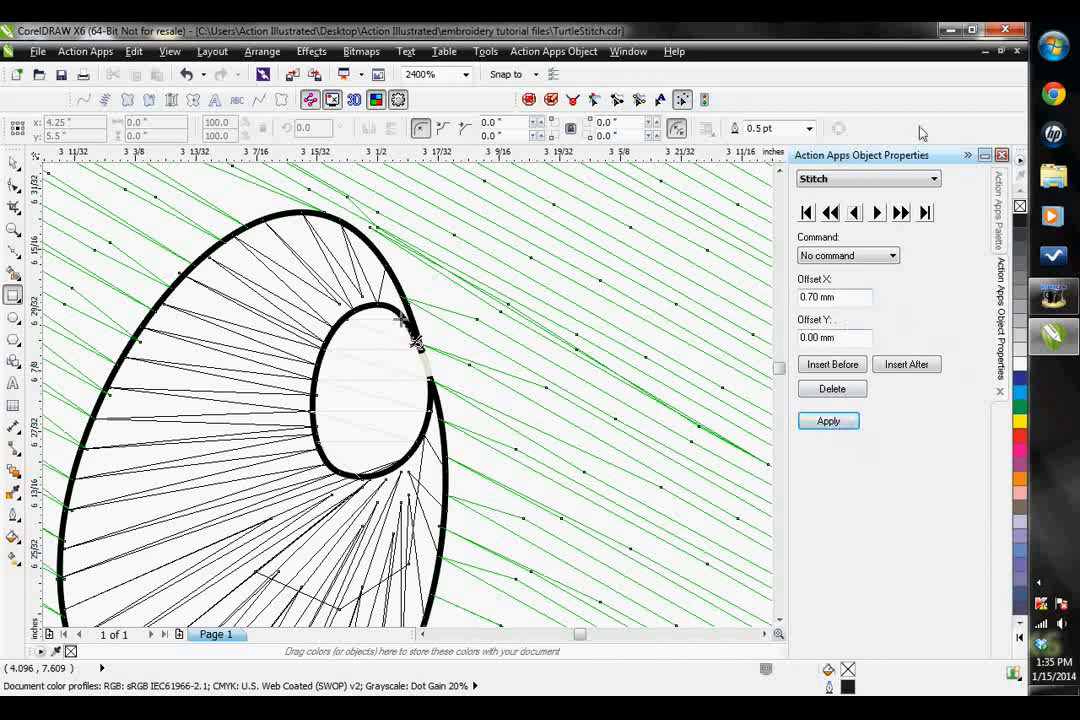
mouse_move(704, 100)
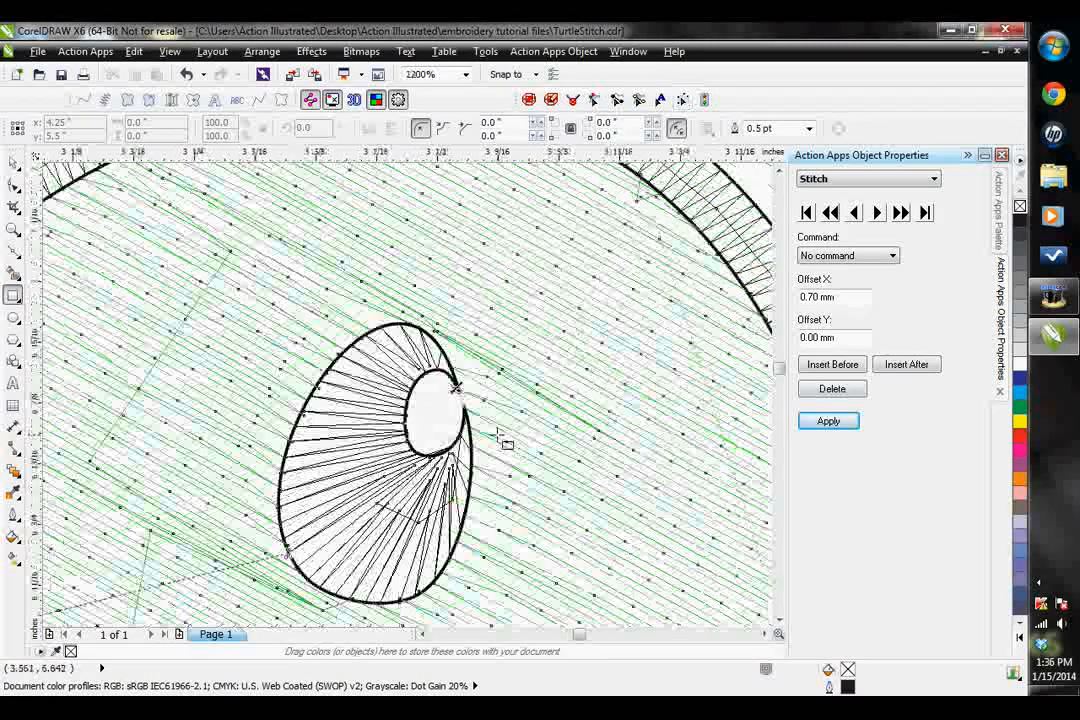
Step: Zoom out to the full turtle design and bring up the Digitize Worksheet Start/Stop dialog
scroll(down, 3)
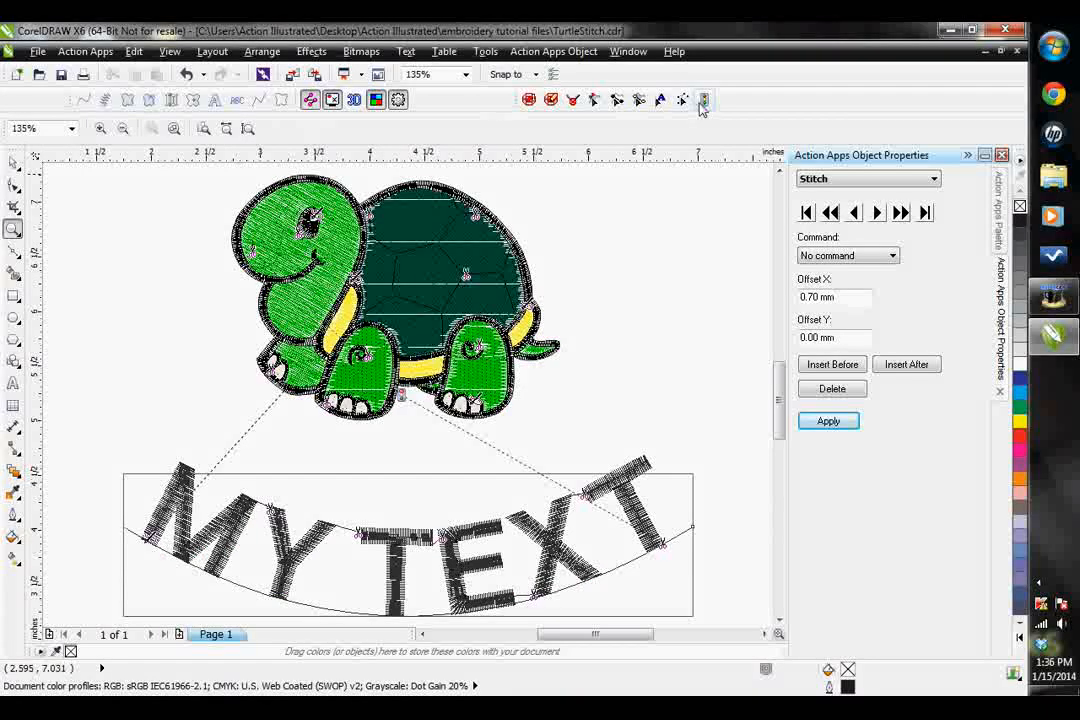
click(704, 100)
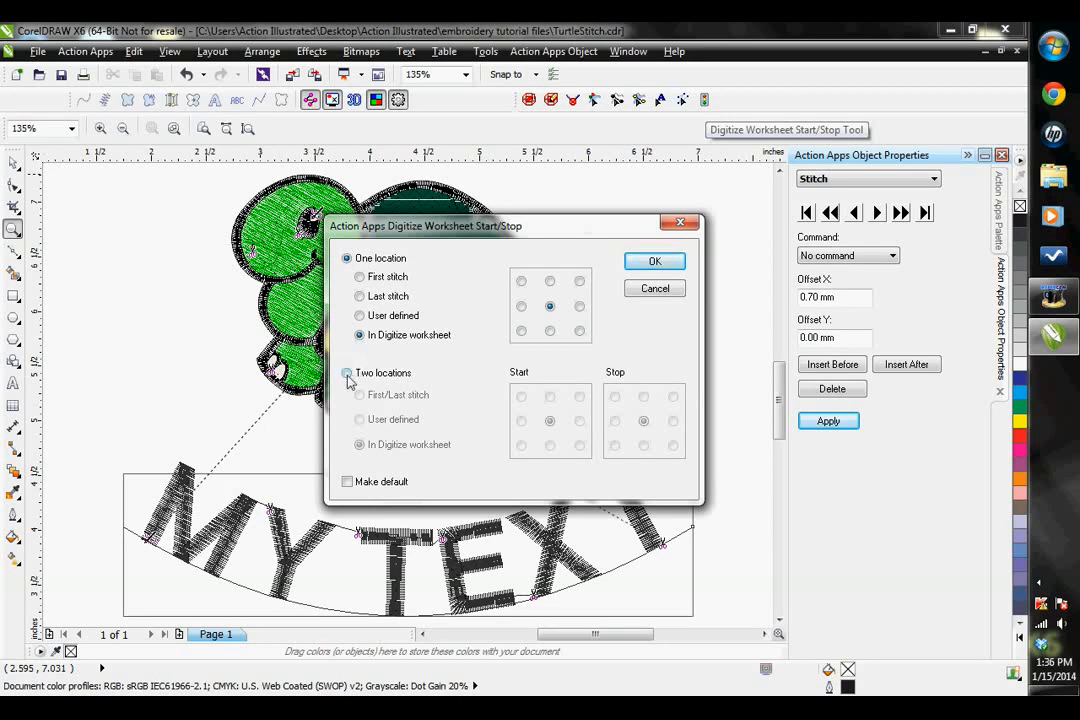
Step: Choose Two locations, pick the start grid point, and confirm the start/stop settings
click(348, 372)
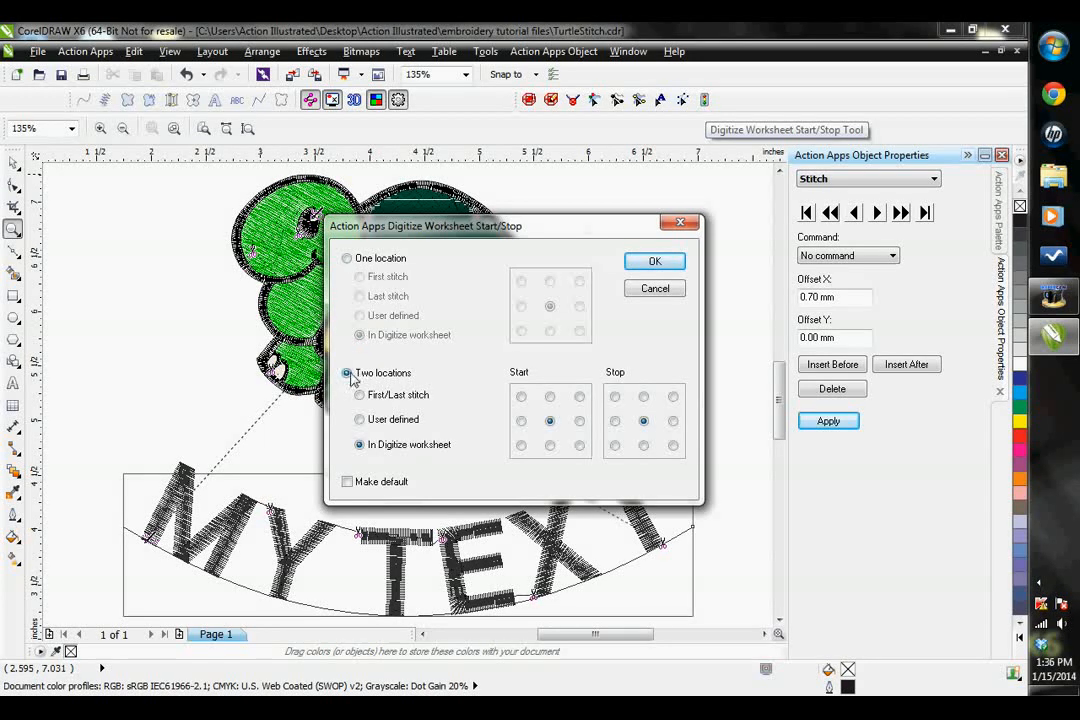
mouse_move(378, 248)
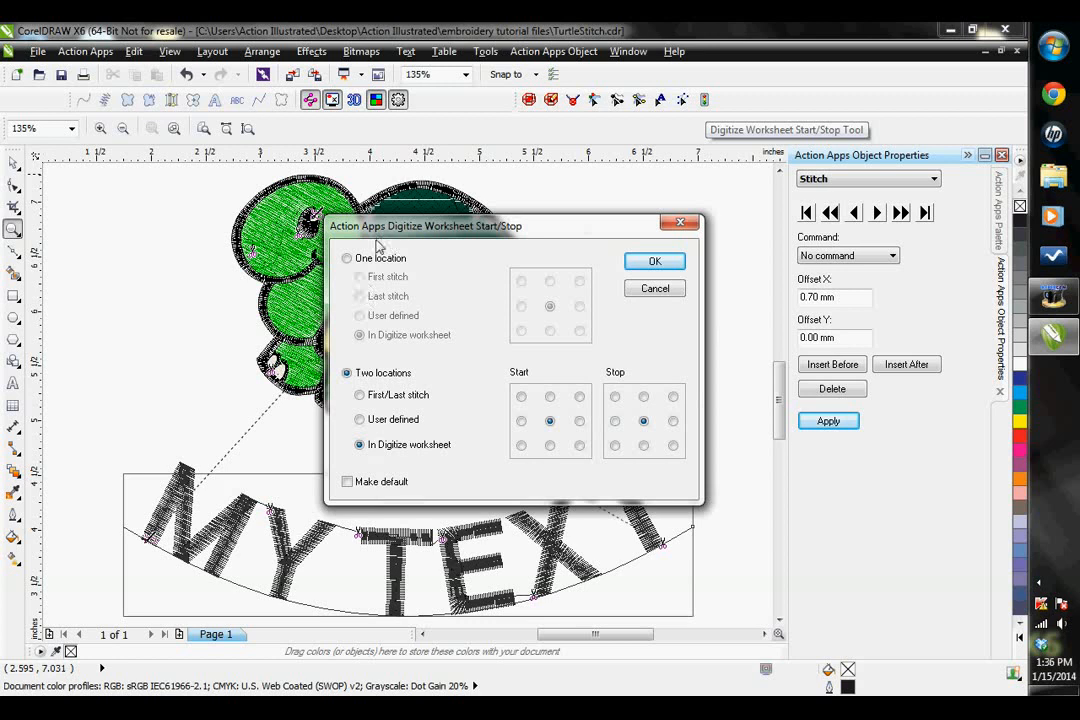
click(348, 258)
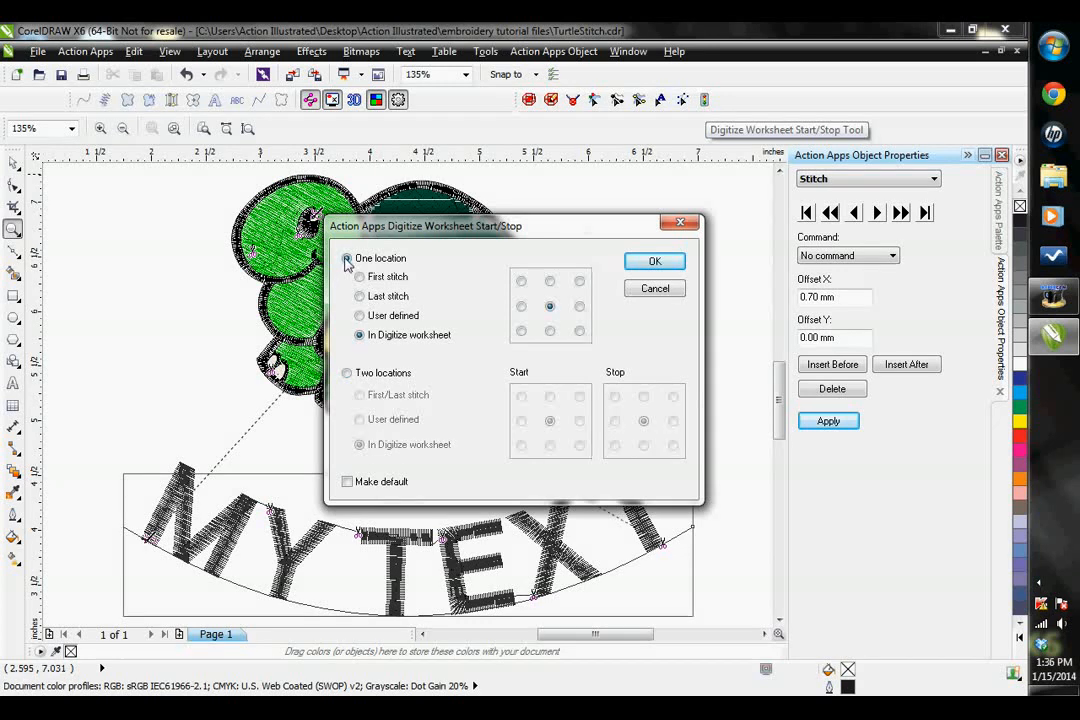
click(348, 258)
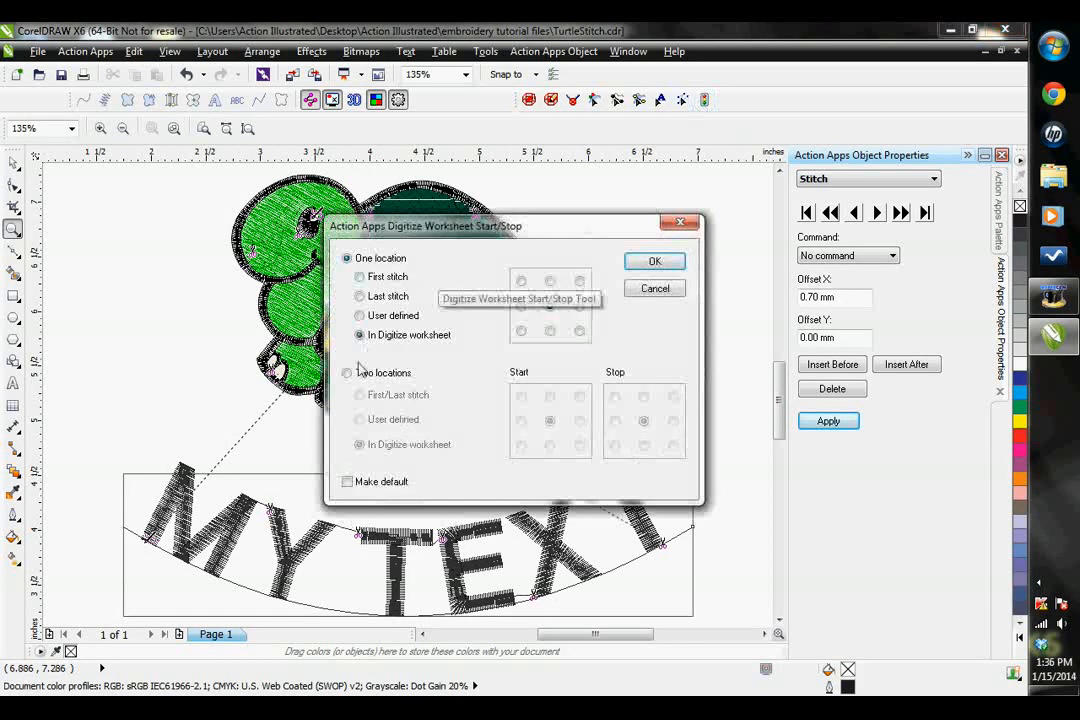
click(348, 372)
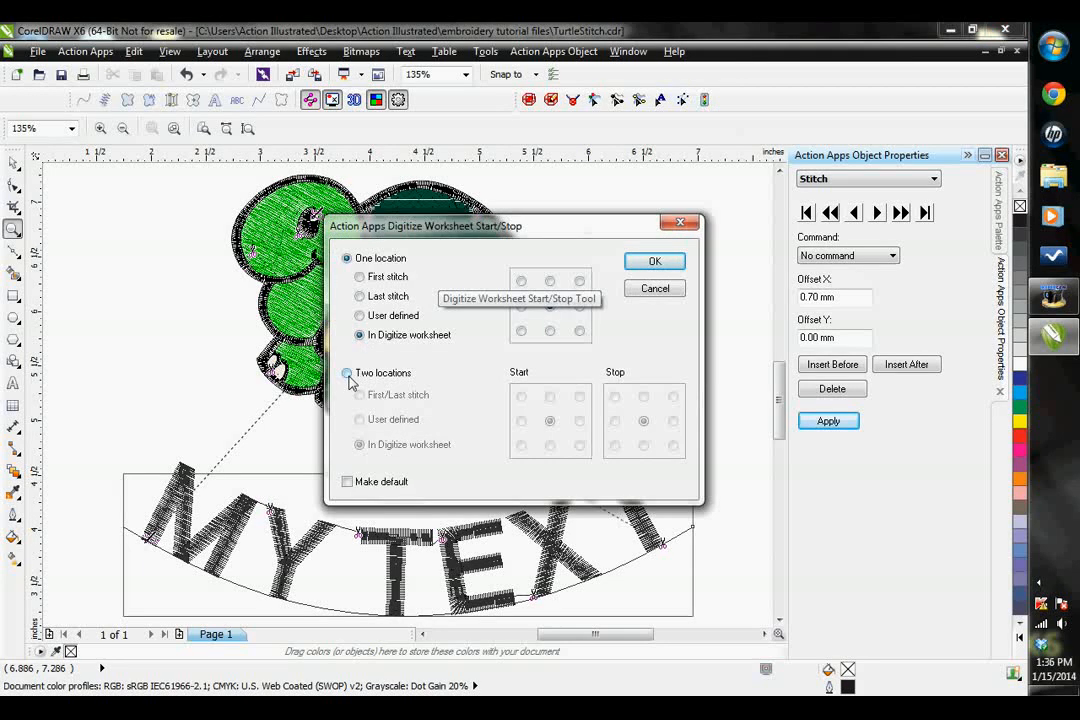
click(348, 372)
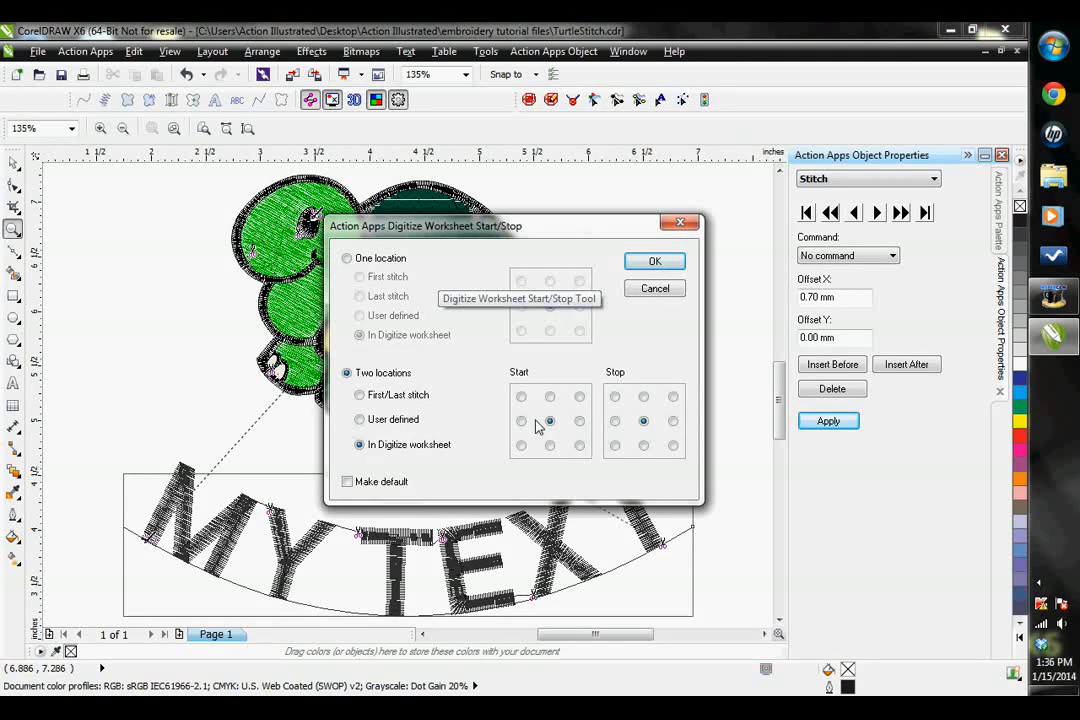
click(548, 396)
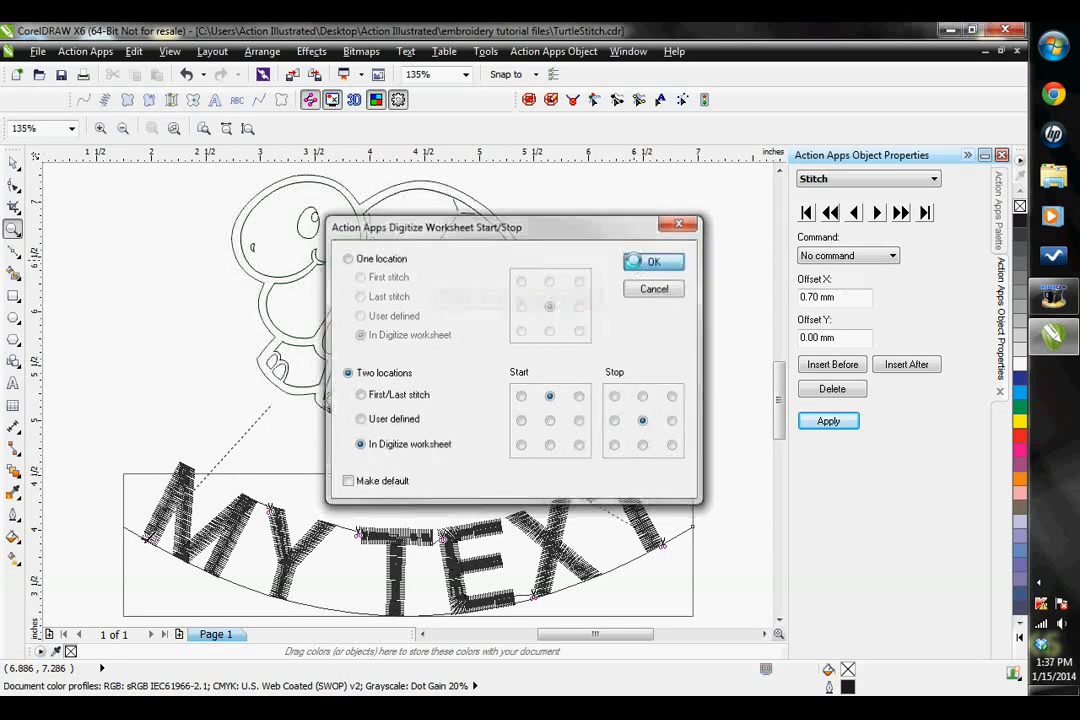
click(652, 260)
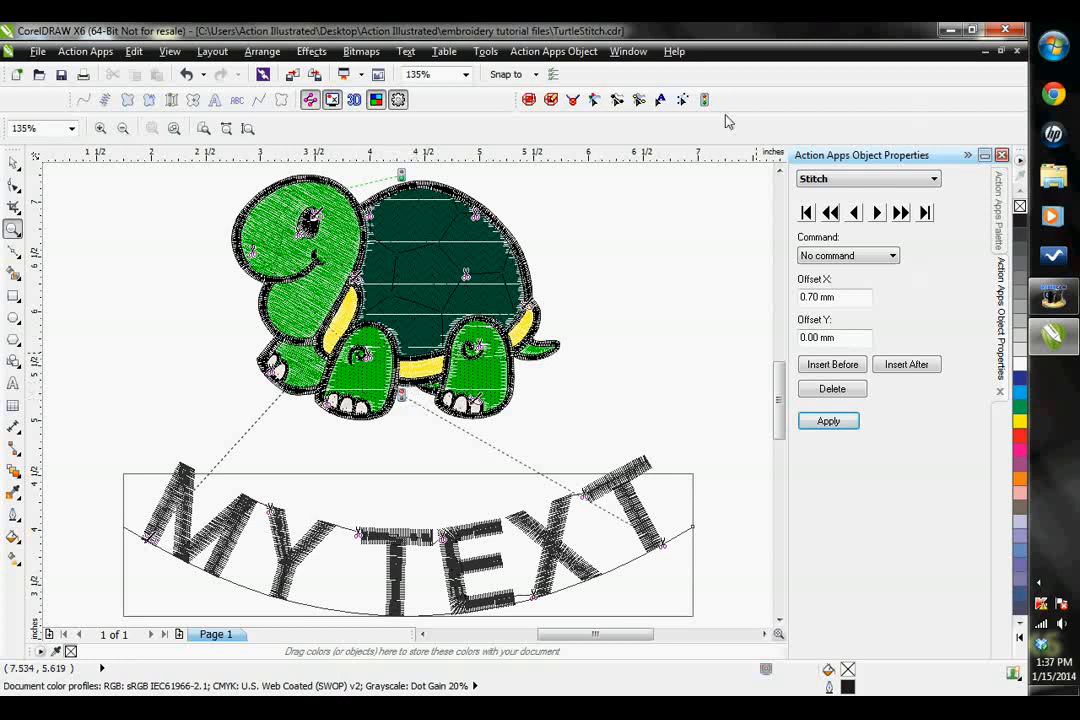
Step: Reopen Start/Stop, set the two locations to User defined, and confirm
click(704, 100)
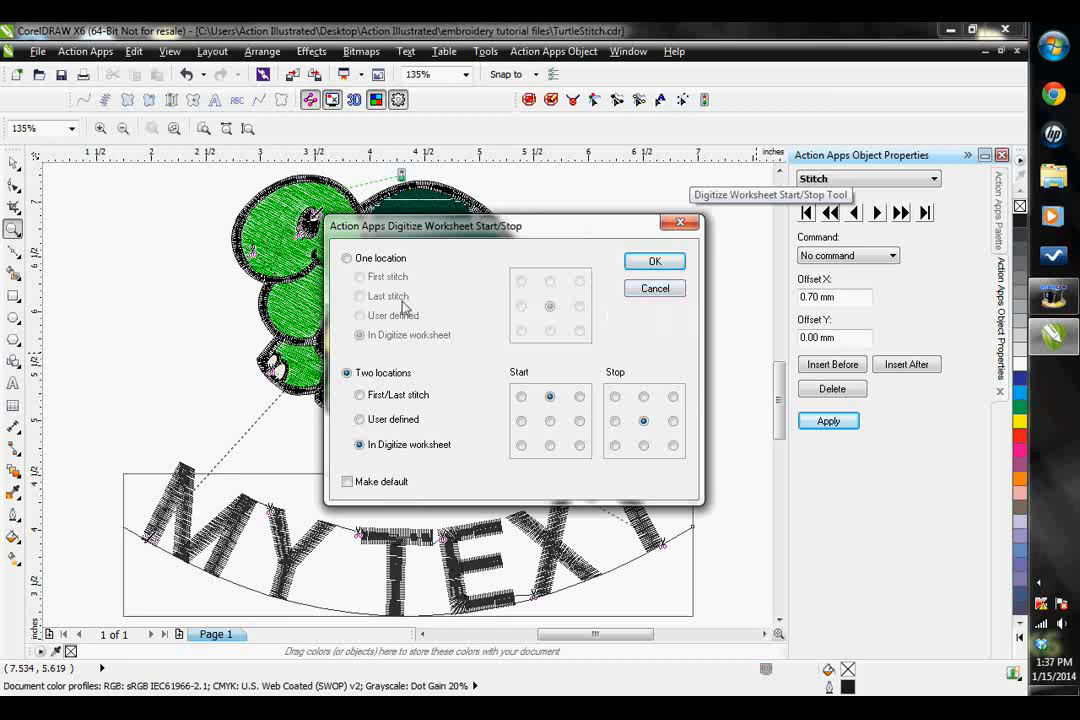
click(360, 394)
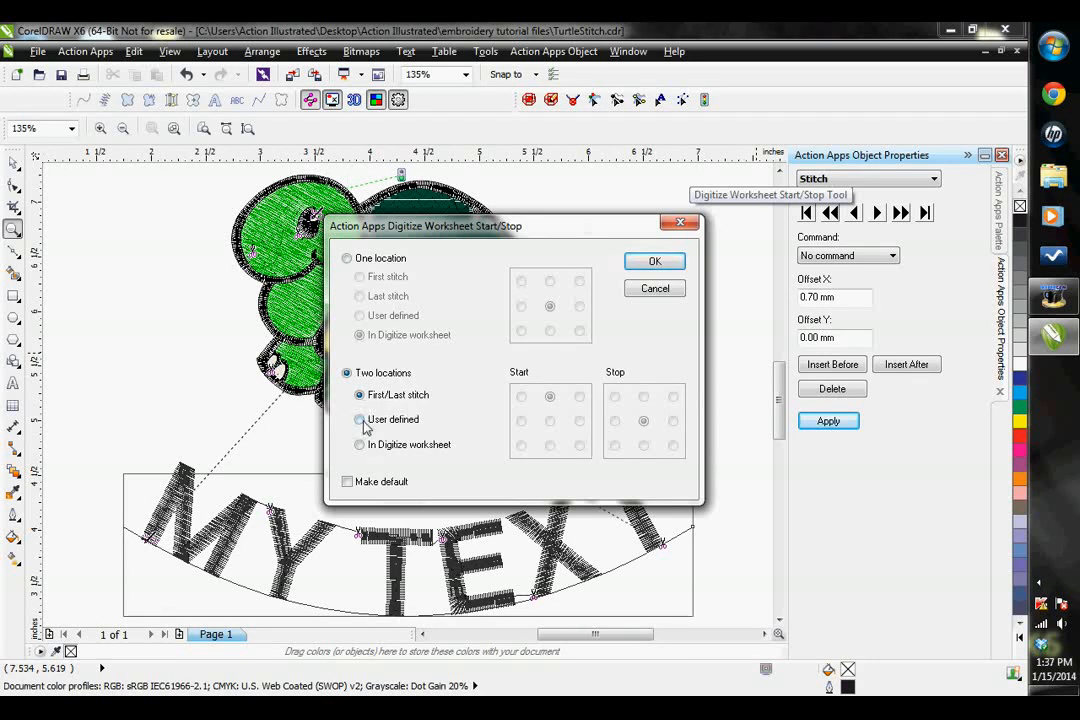
click(360, 420)
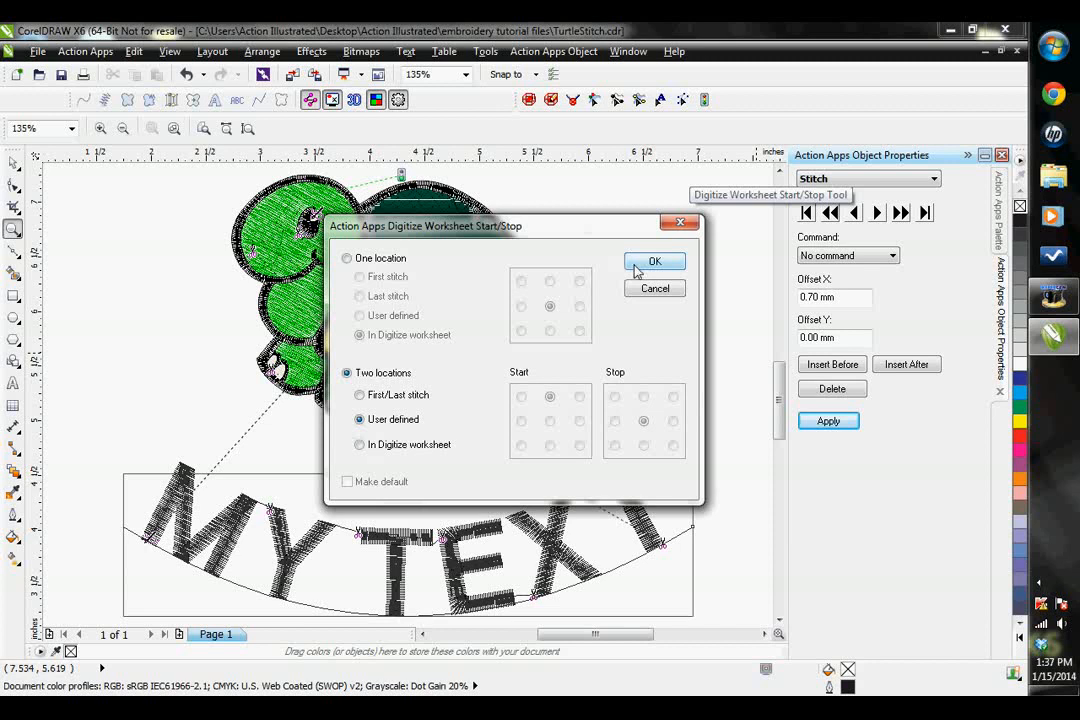
click(654, 260)
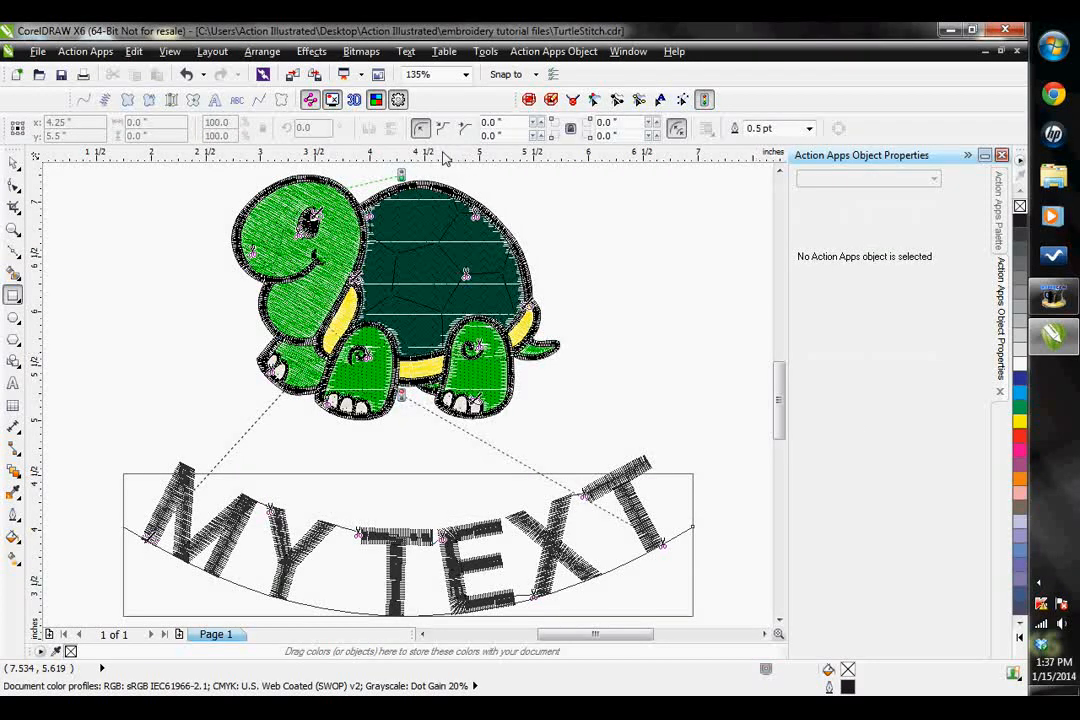
mouse_move(210, 210)
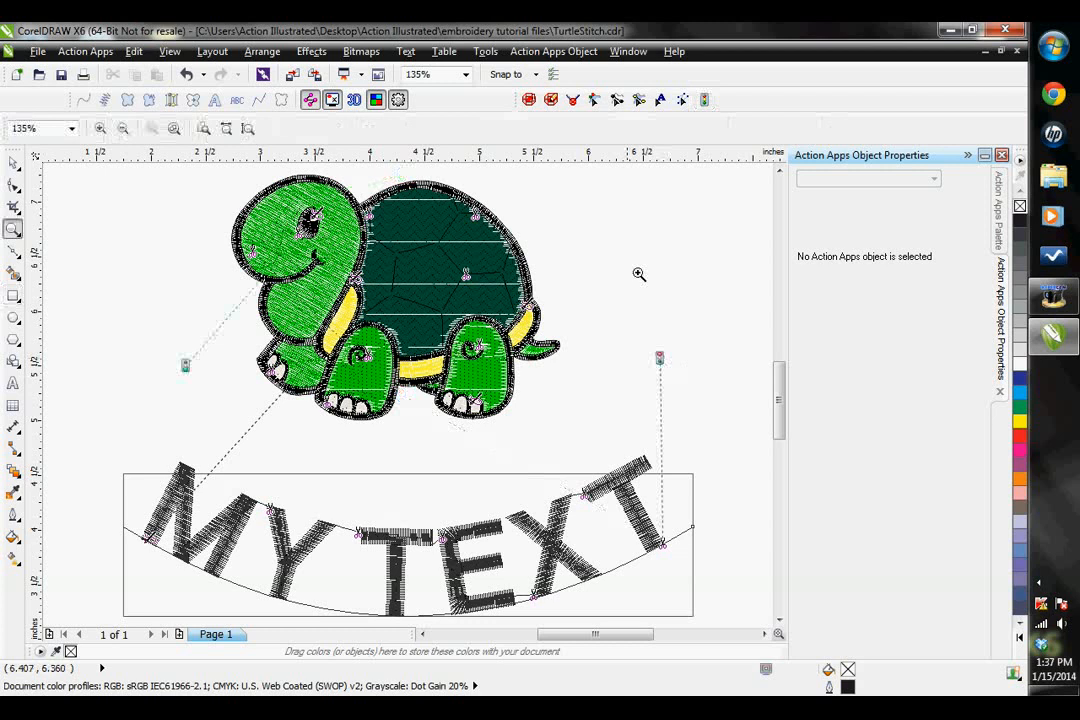
mouse_move(682, 344)
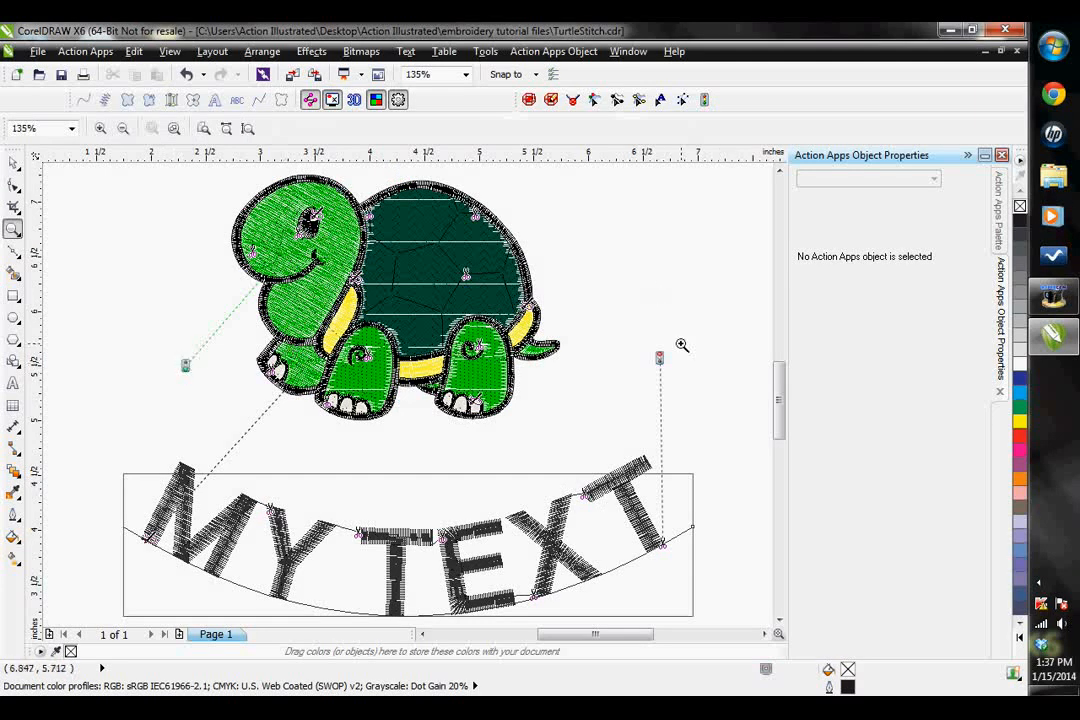